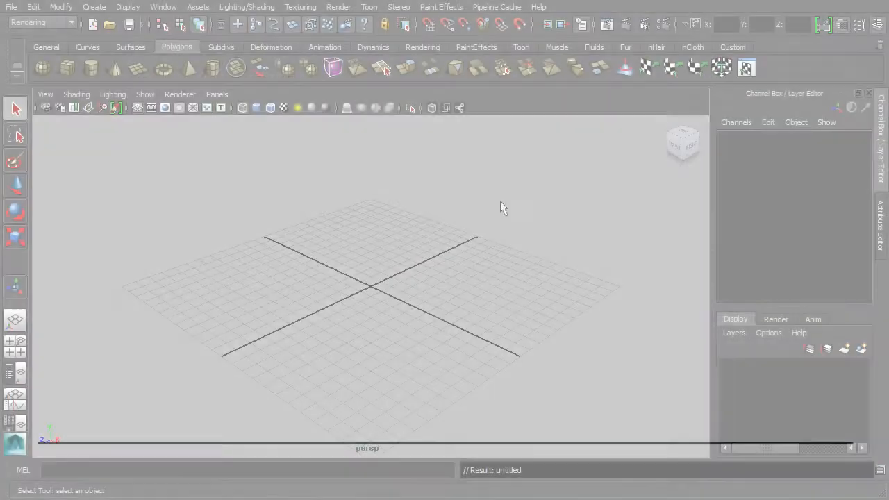
Toggle the origin axis display in the viewport's display options.
{"action": "left_click", "coordinate": [41, 22]}
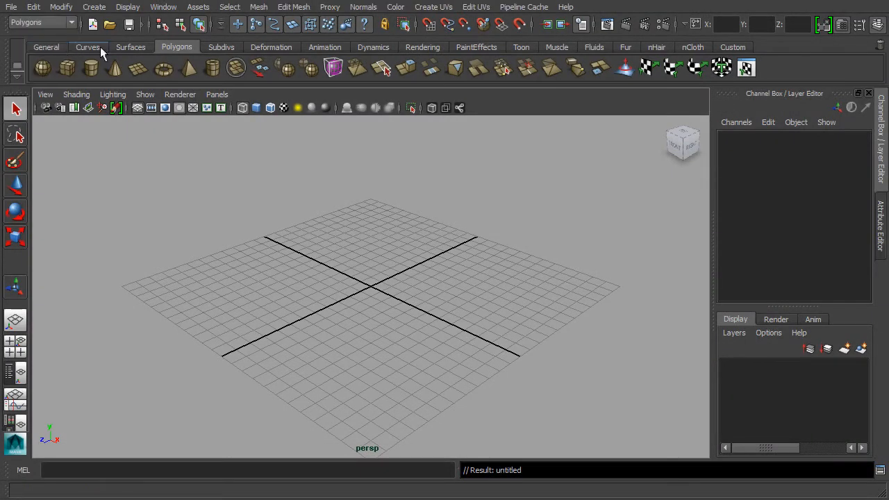
{"action": "left_click", "coordinate": [128, 7]}
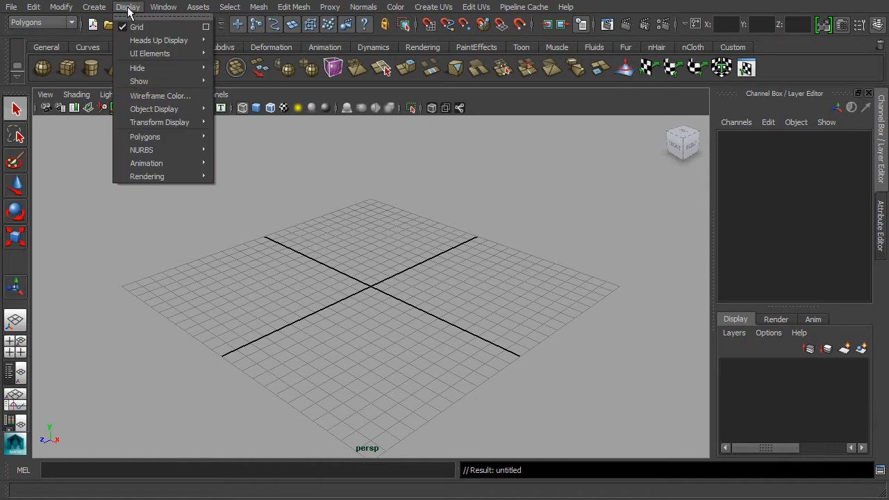
{"action": "mouse_move", "coordinate": [136, 27]}
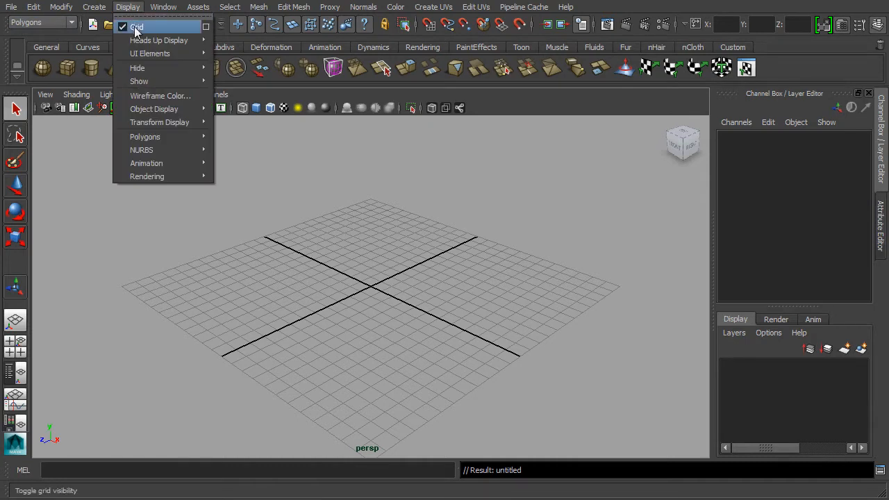
{"action": "mouse_move", "coordinate": [159, 40]}
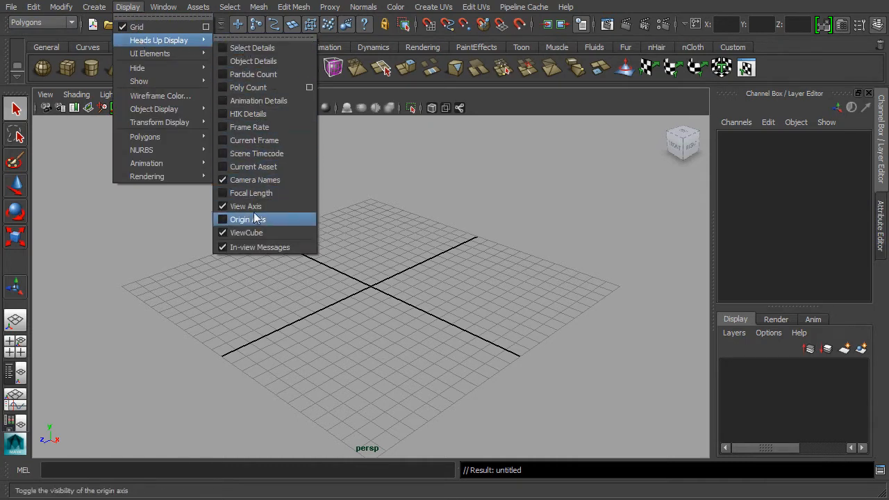
{"action": "left_click", "coordinate": [248, 219]}
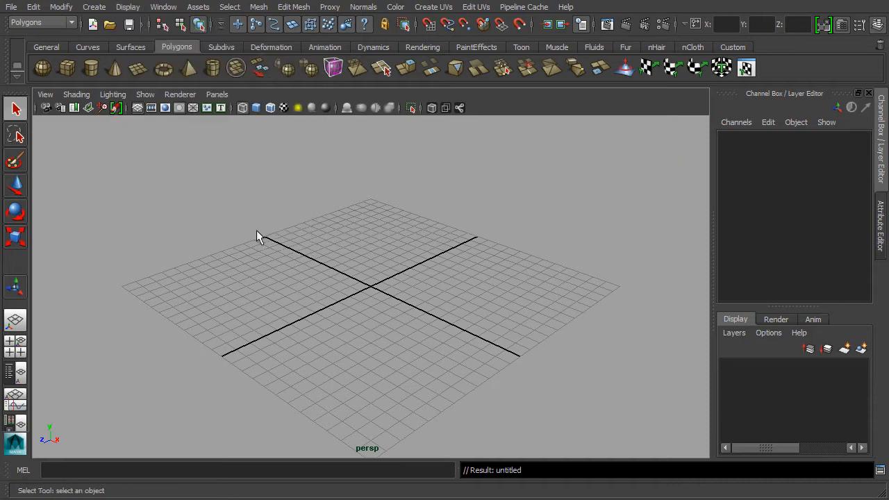
{"action": "mouse_move", "coordinate": [270, 234]}
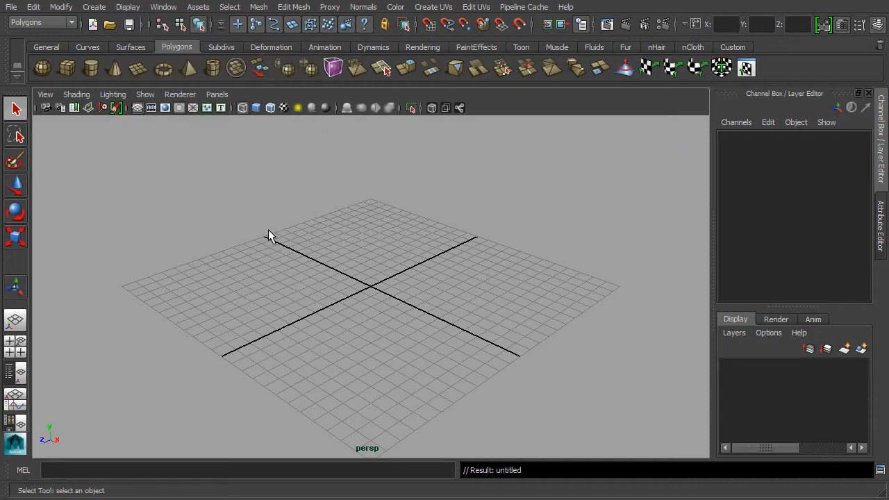
{"action": "mouse_move", "coordinate": [96, 88]}
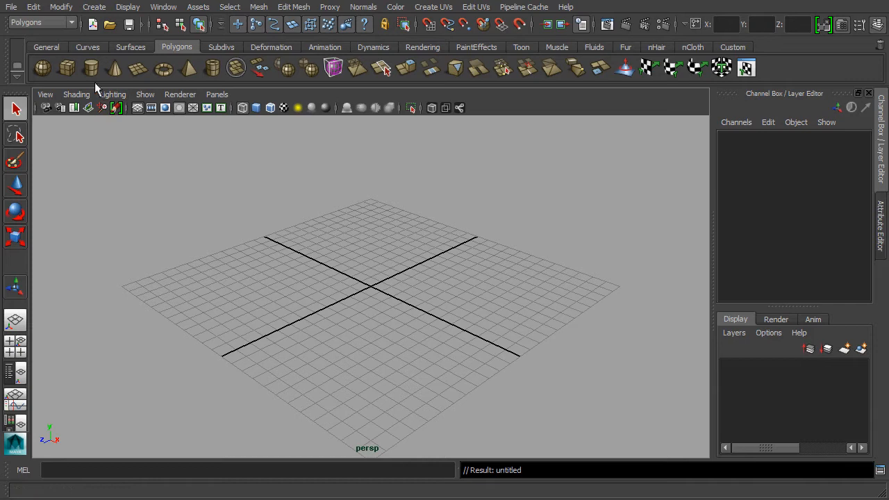
{"action": "mouse_move", "coordinate": [91, 67]}
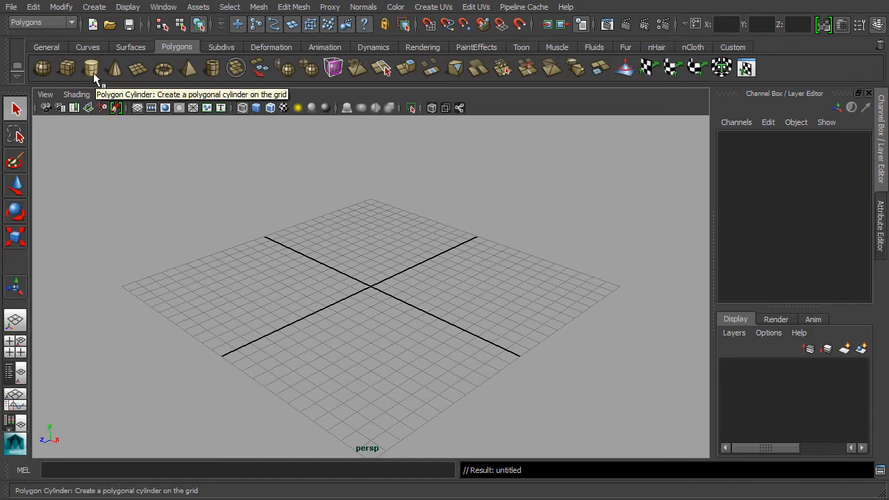
Add a polygon cylinder, shown smooth shaded with wireframe on shaded.
{"action": "left_click", "coordinate": [91, 67]}
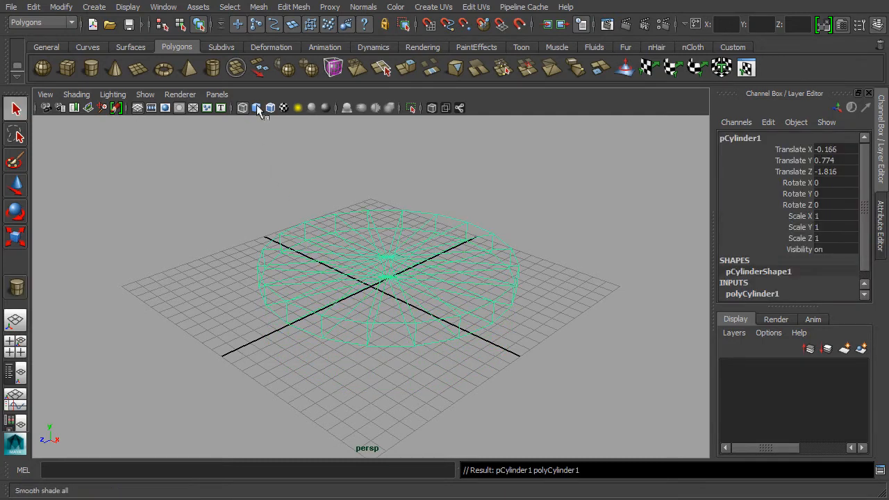
{"action": "left_click", "coordinate": [256, 107]}
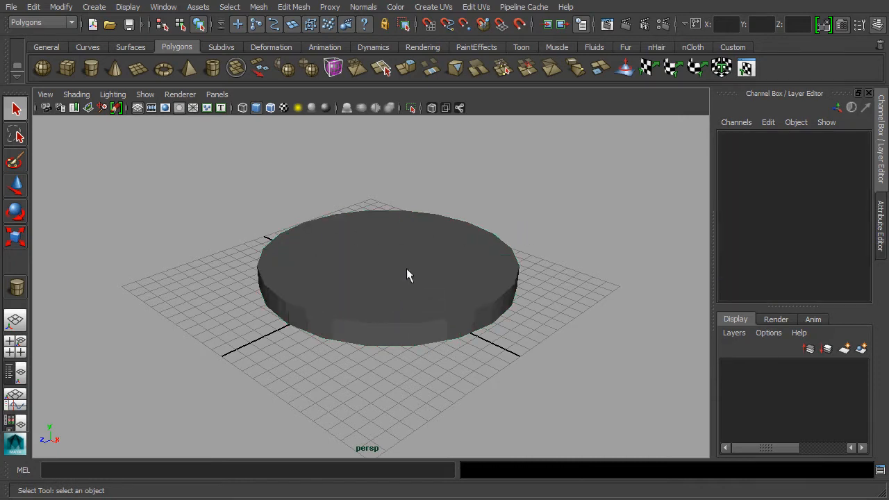
{"action": "left_click", "coordinate": [408, 276]}
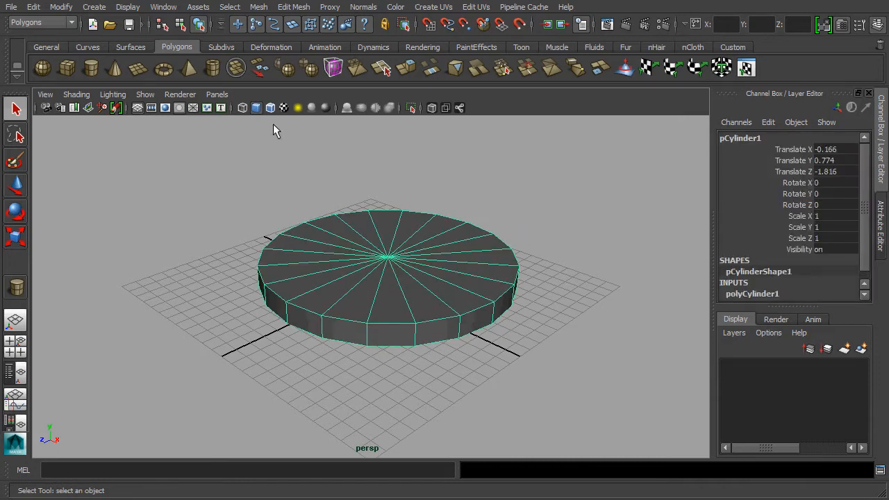
{"action": "left_click", "coordinate": [271, 108]}
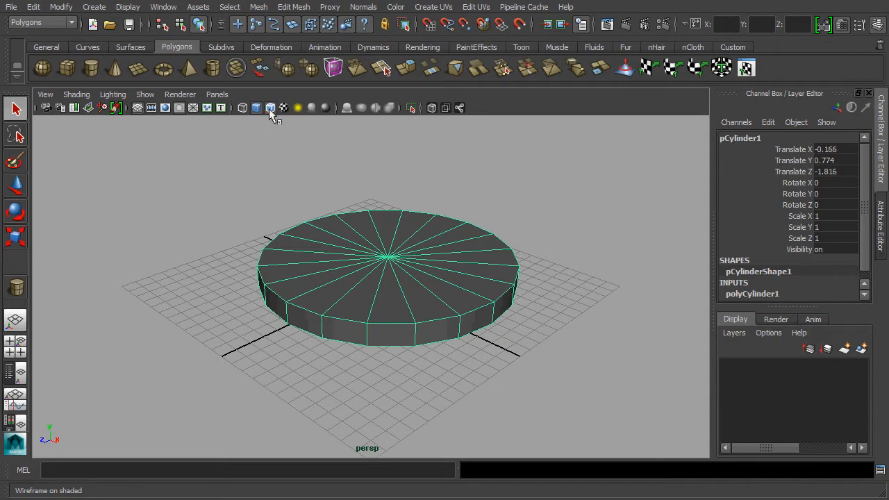
{"action": "left_click", "coordinate": [408, 284]}
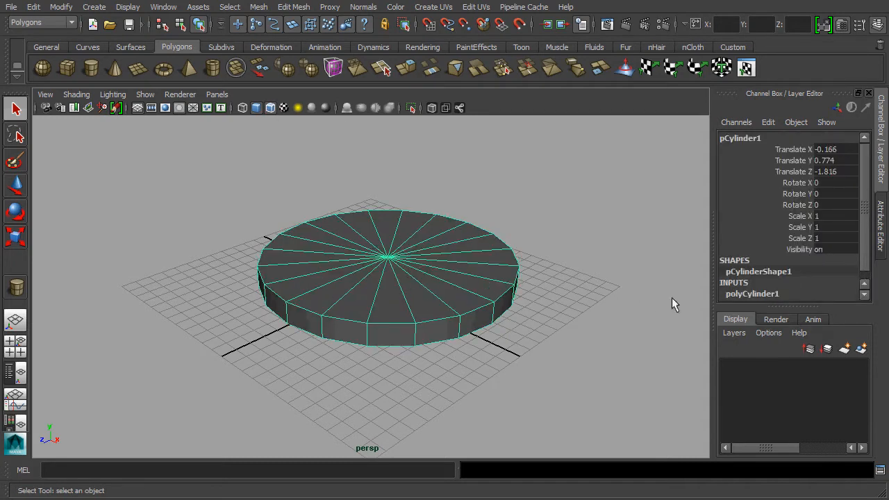
Rename the cylinder to mushRoom_Base01.
{"action": "left_click", "coordinate": [740, 138]}
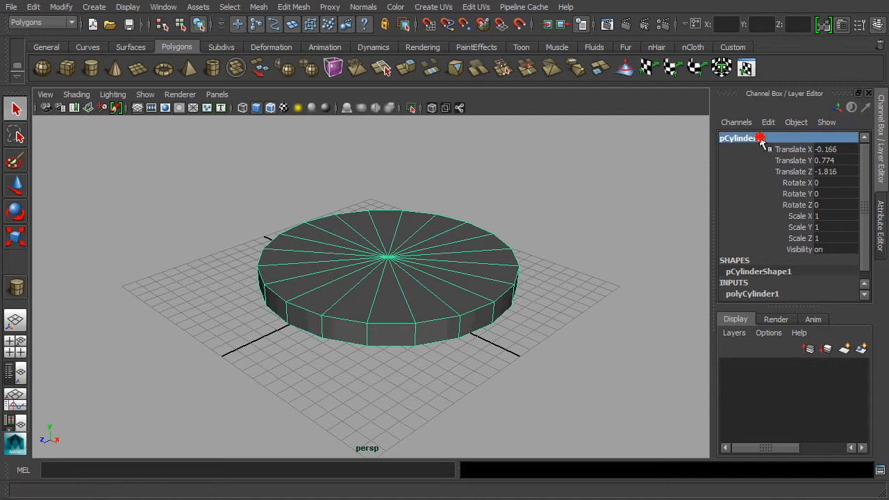
{"action": "type", "text": "m"}
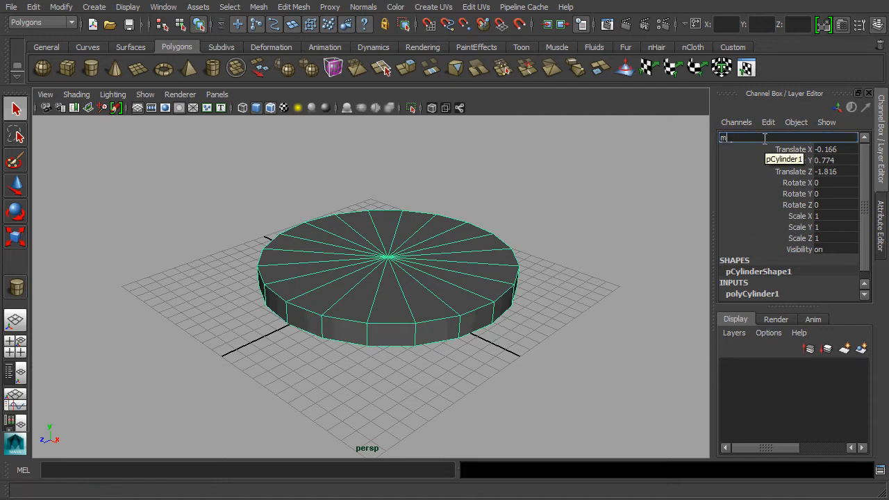
{"action": "type", "text": "ushR"}
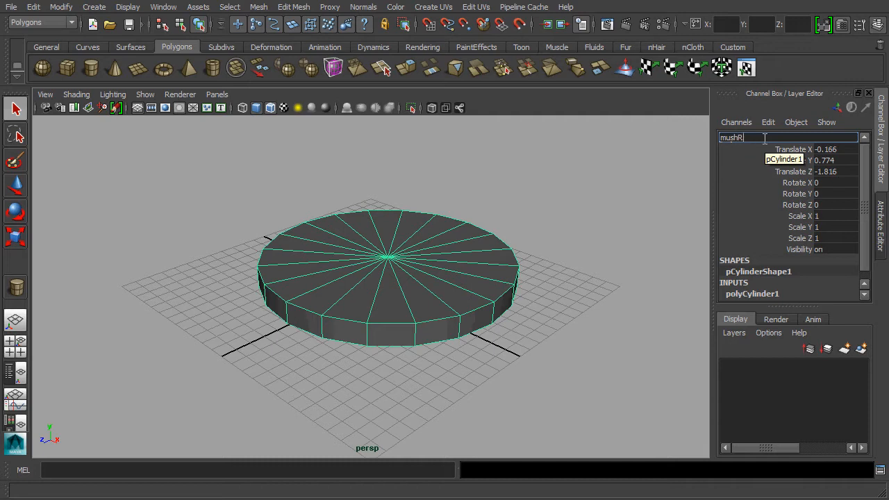
{"action": "type", "text": "oom"}
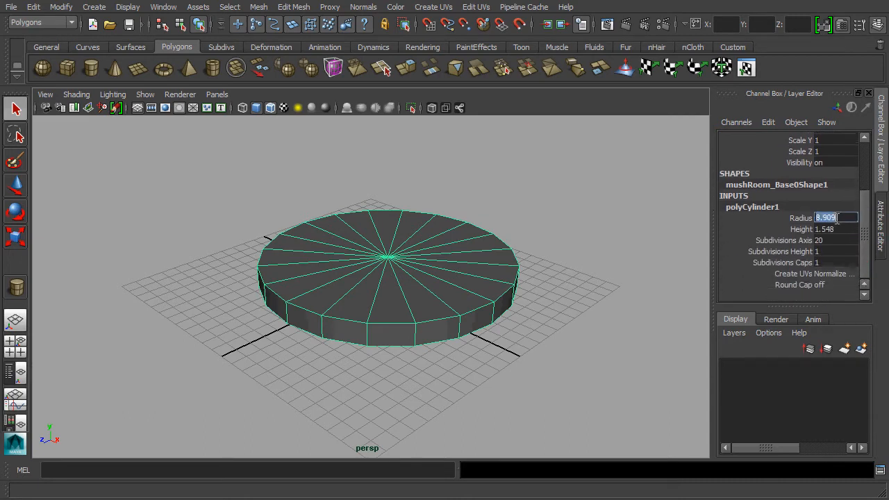
Set radius 12, height 1, 8 axis subdivisions, and translate 0, 0.5, 0.
{"action": "type", "text": "12"}
{"action": "left_click", "coordinate": [836, 229]}
{"action": "type", "text": "1"}
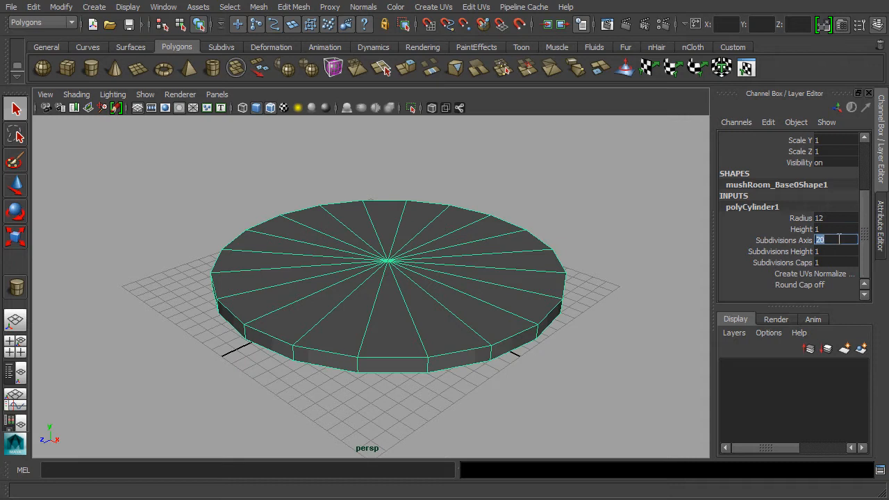
{"action": "type", "text": "8"}
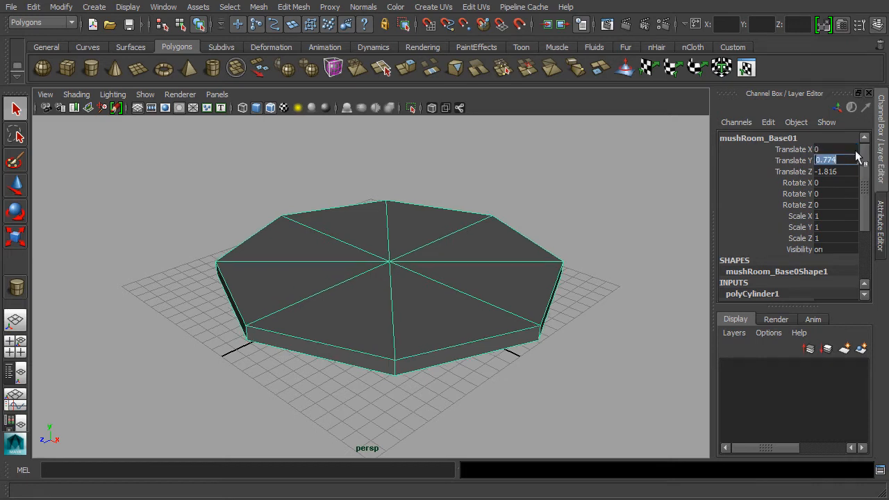
{"action": "type", "text": "0"}
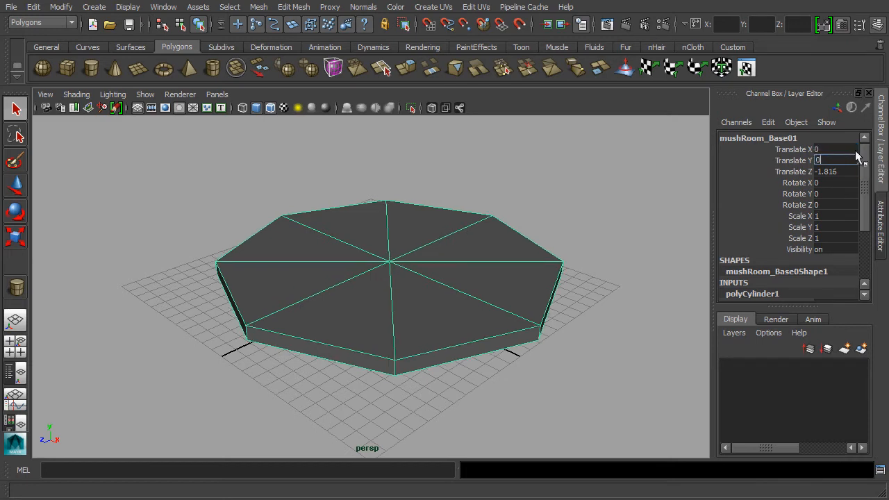
{"action": "type", "text": "0.5"}
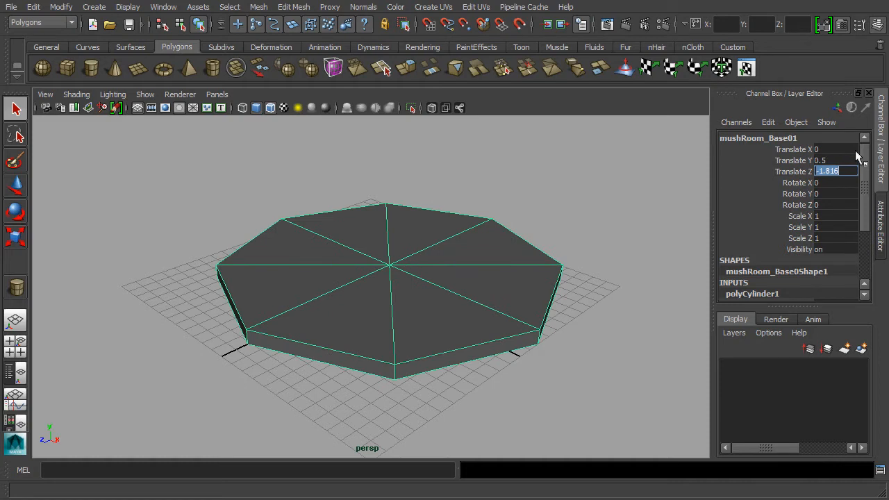
{"action": "type", "text": "0"}
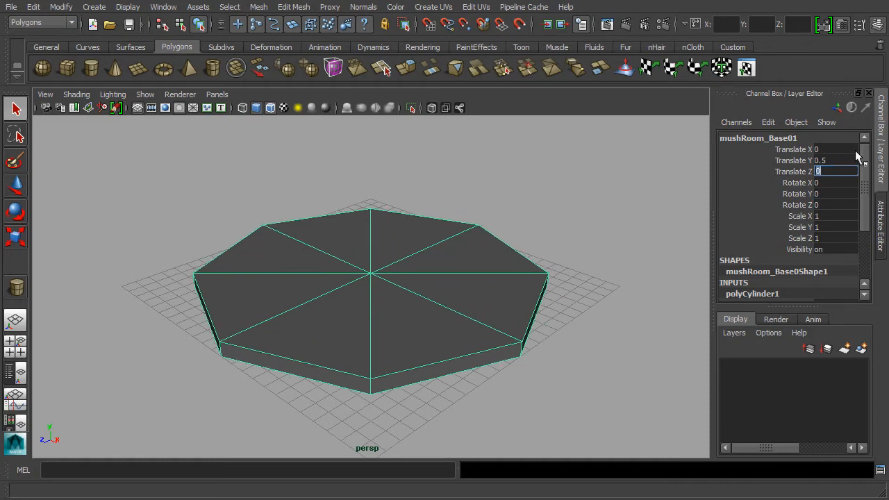
{"action": "scroll", "scroll_direction": "down", "scroll_amount": 3}
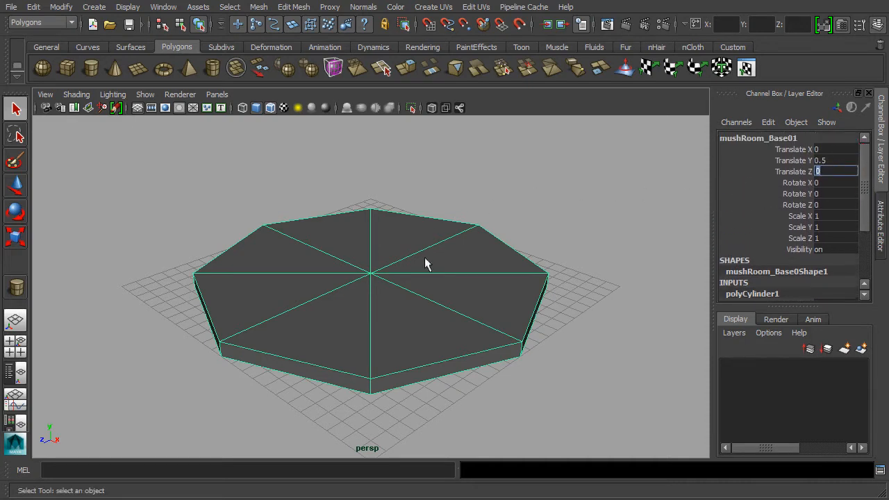
{"action": "mouse_move", "coordinate": [195, 206]}
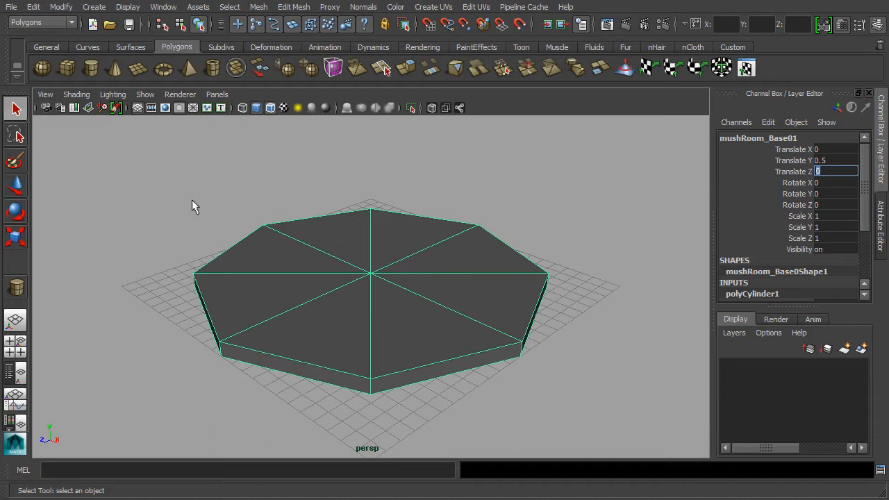
{"action": "mouse_move", "coordinate": [91, 67]}
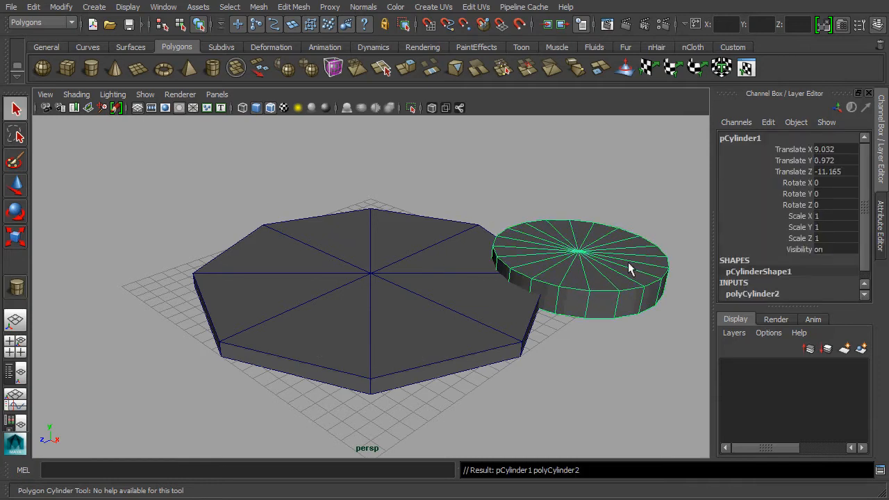
Rename the new cylinder to mushRoom_Base02.
{"action": "double_click", "coordinate": [740, 136]}
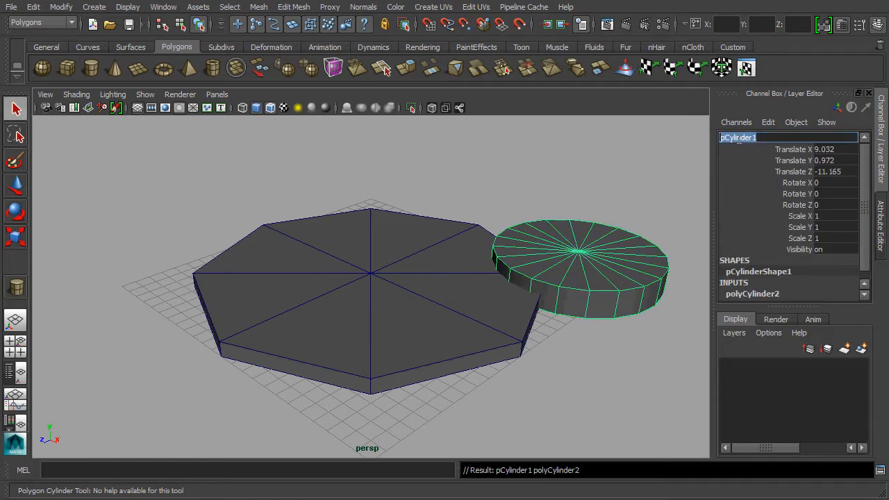
{"action": "type", "text": "m"}
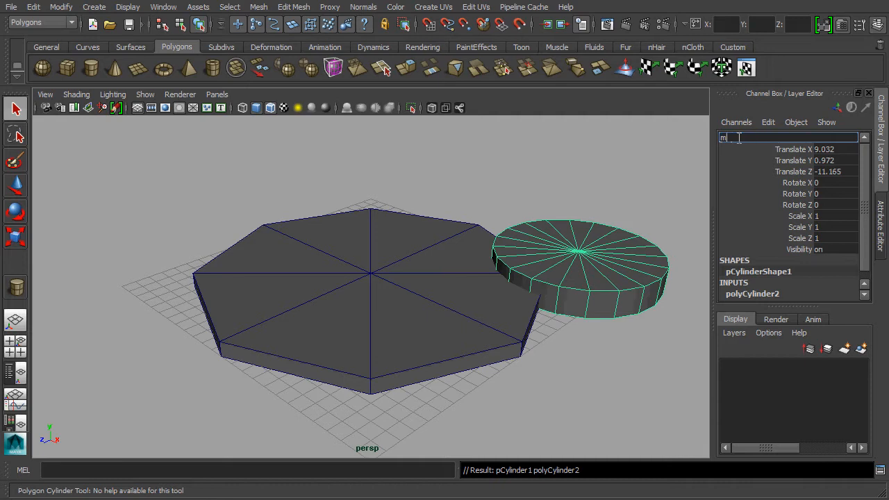
{"action": "type", "text": "ushRo"}
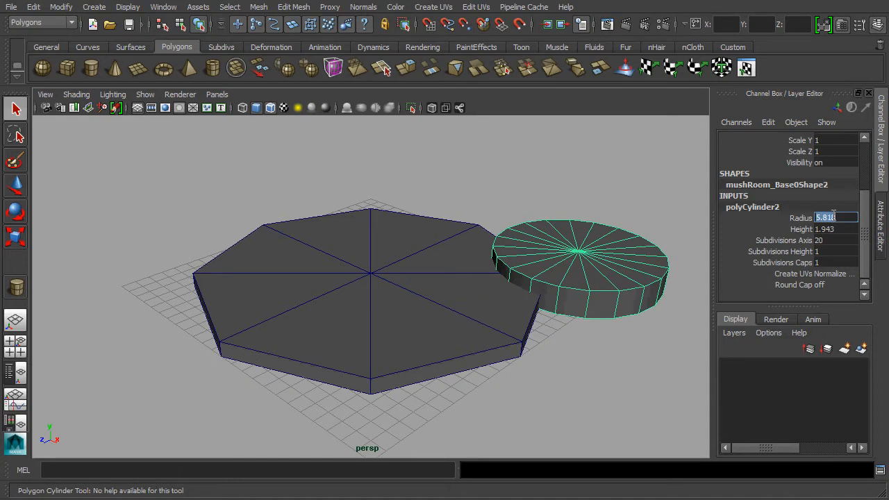
Set the tier's radius 11, height 1, translate Y 1.5 and Z 0.
{"action": "type", "text": "11"}
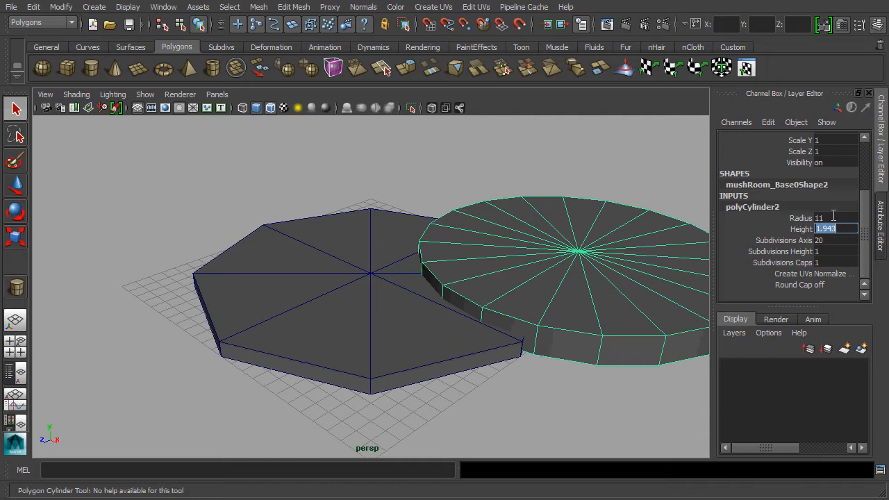
{"action": "type", "text": "1"}
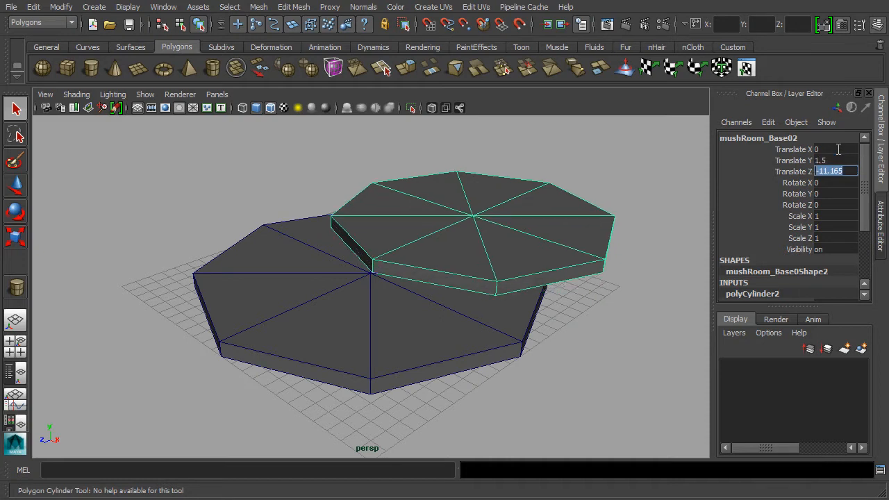
{"action": "type", "text": "0"}
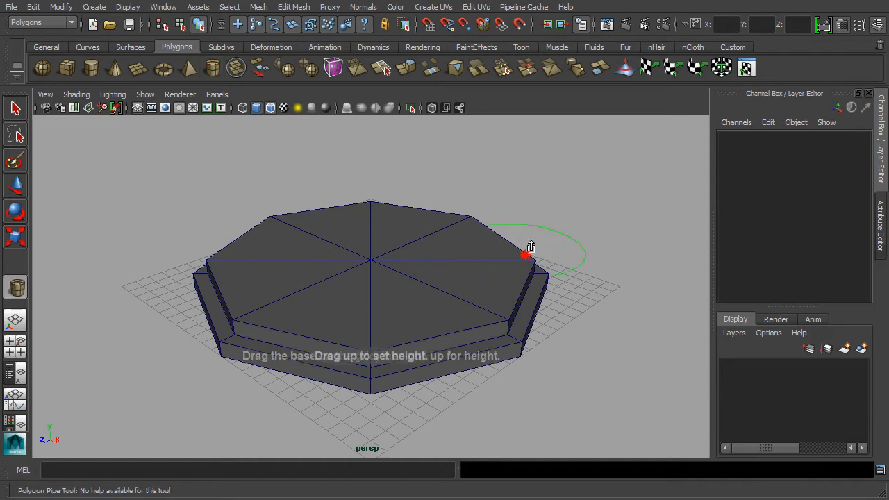
Draw a polygon pipe and rename it mushRoom_Ring.
{"action": "left_click_drag", "start_coordinate": [524, 256], "coordinate": [539, 218]}
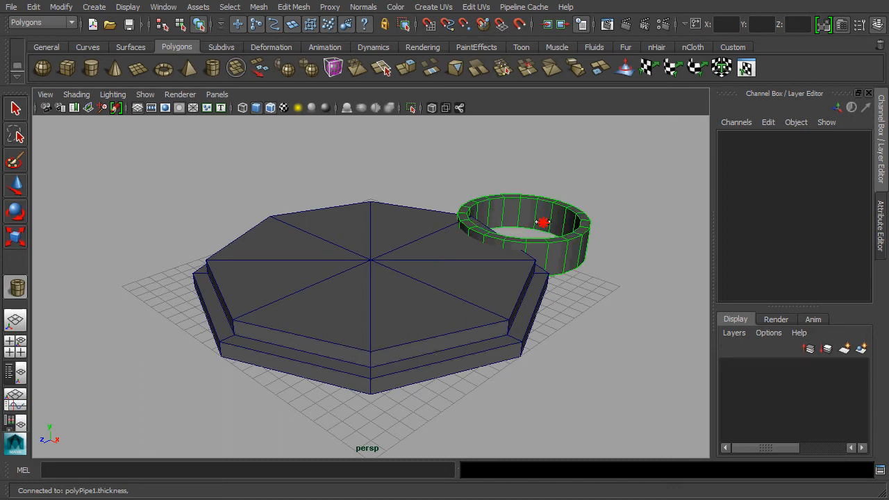
{"action": "left_click", "coordinate": [541, 222]}
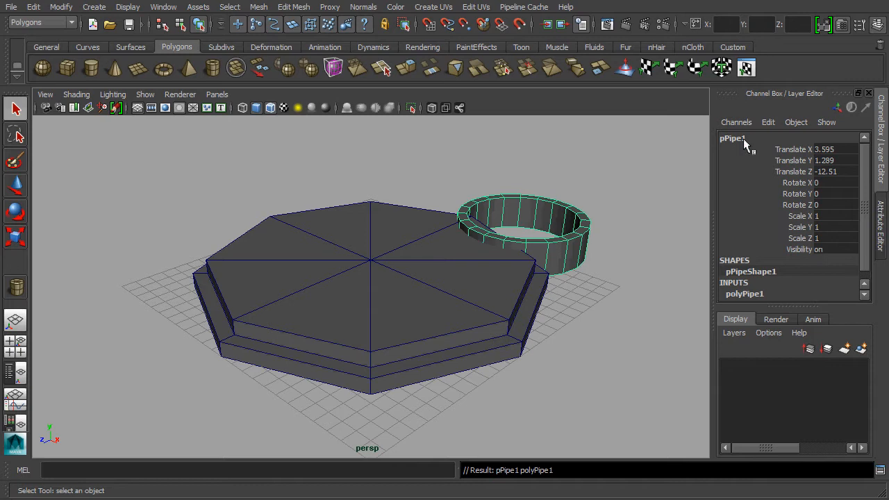
{"action": "double_click", "coordinate": [732, 137]}
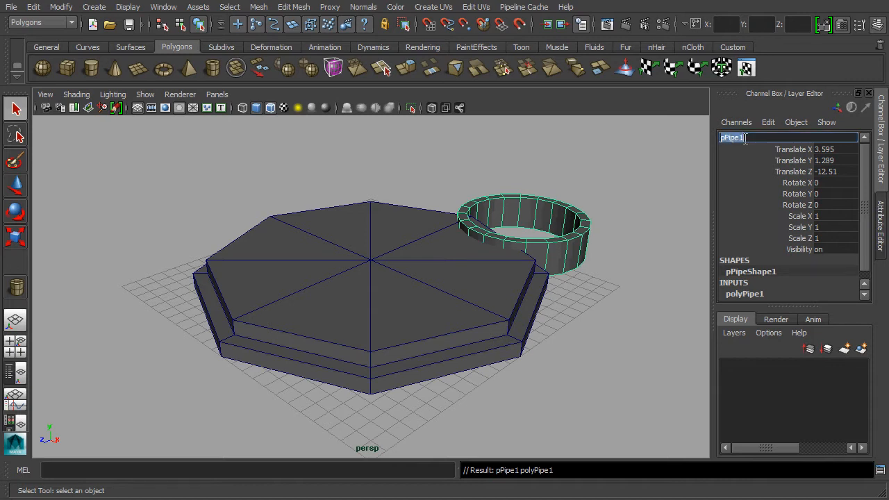
{"action": "type", "text": "m"}
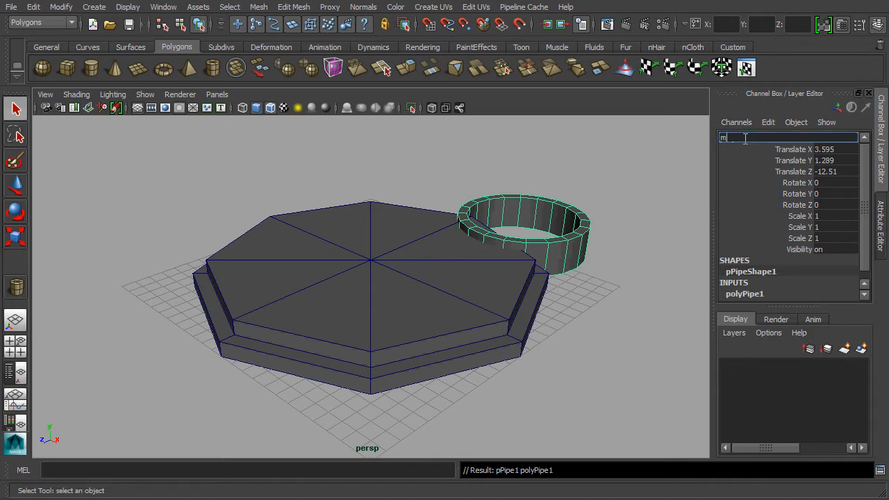
{"action": "type", "text": "ush"}
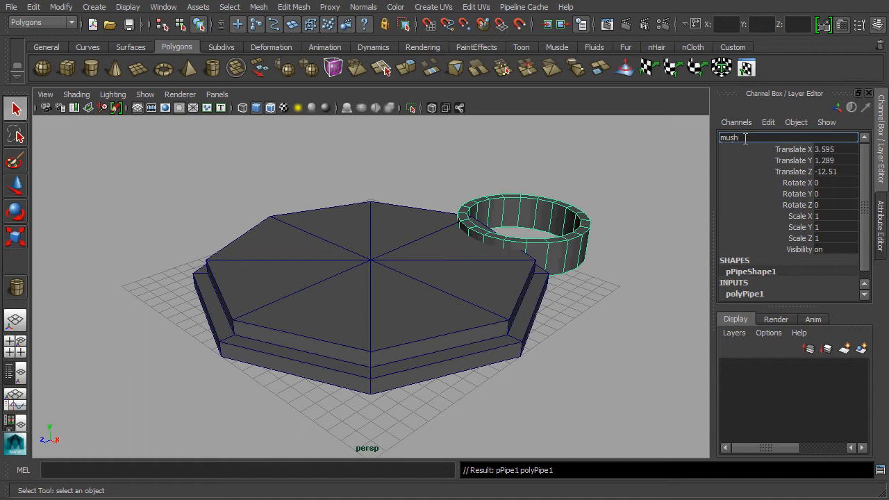
{"action": "type", "text": "Room_"}
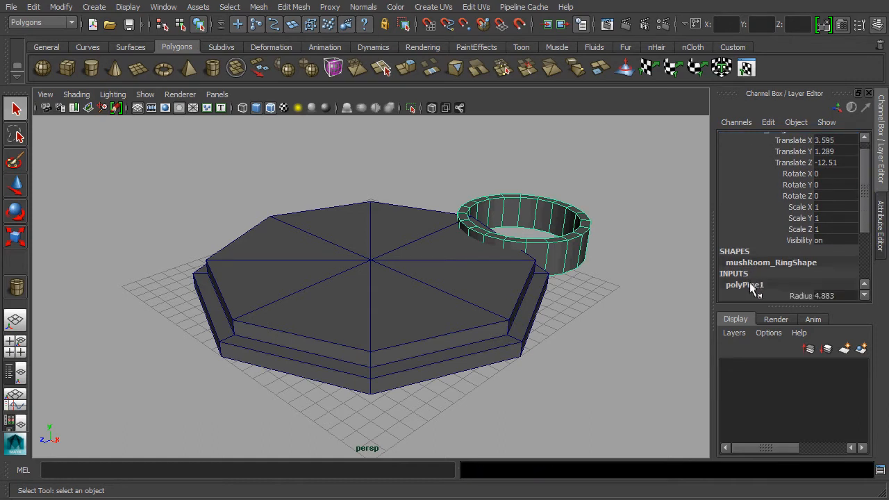
Set the ring's radius 9, height 5, thickness 1.5, translate Y 3.25, Z 0.
{"action": "left_click", "coordinate": [826, 233]}
{"action": "type", "text": "9"}
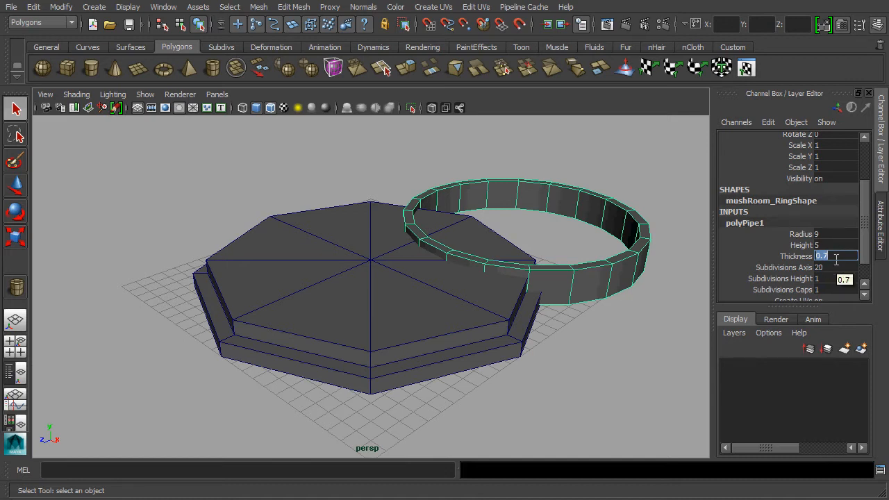
{"action": "type", "text": "1"}
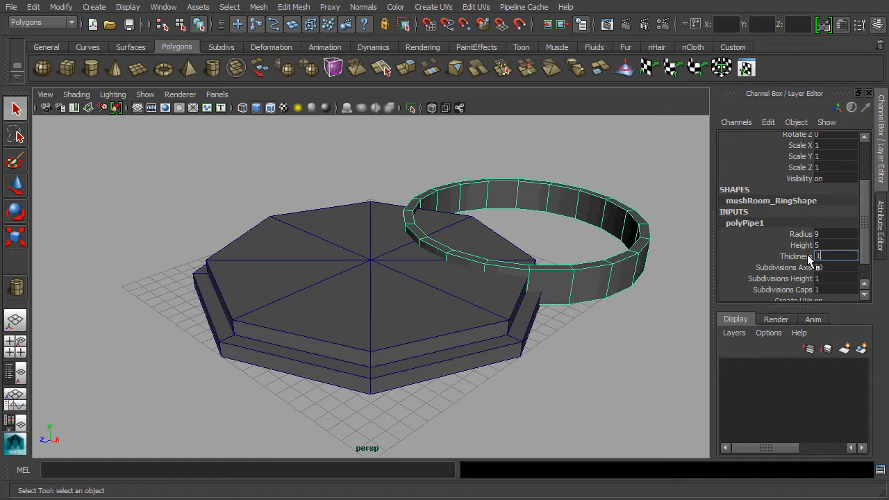
{"action": "type", "text": "1.5"}
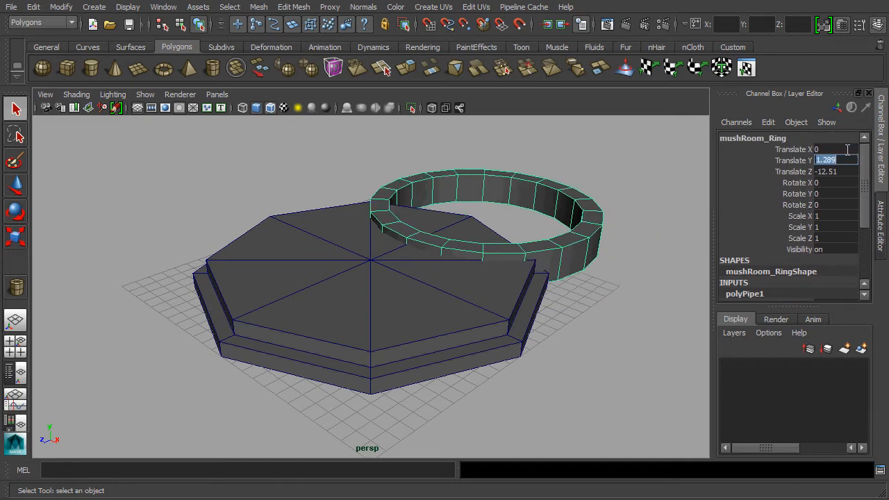
{"action": "type", "text": "3.25"}
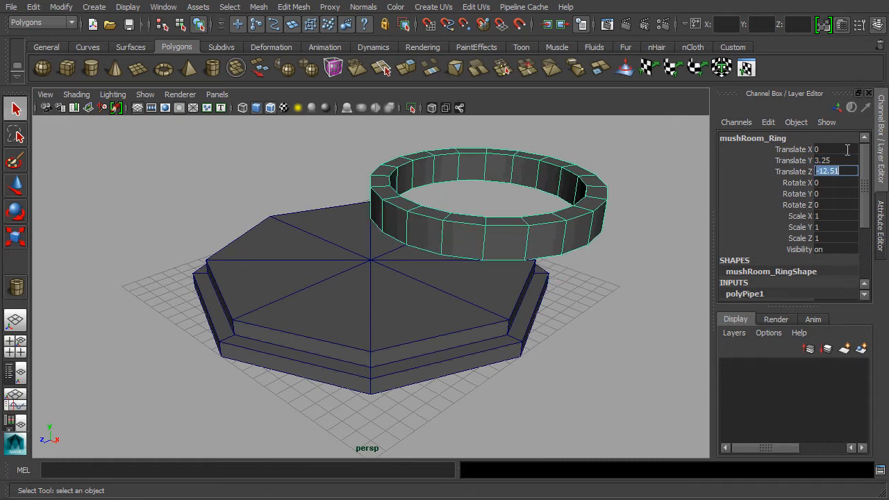
{"action": "type", "text": "0"}
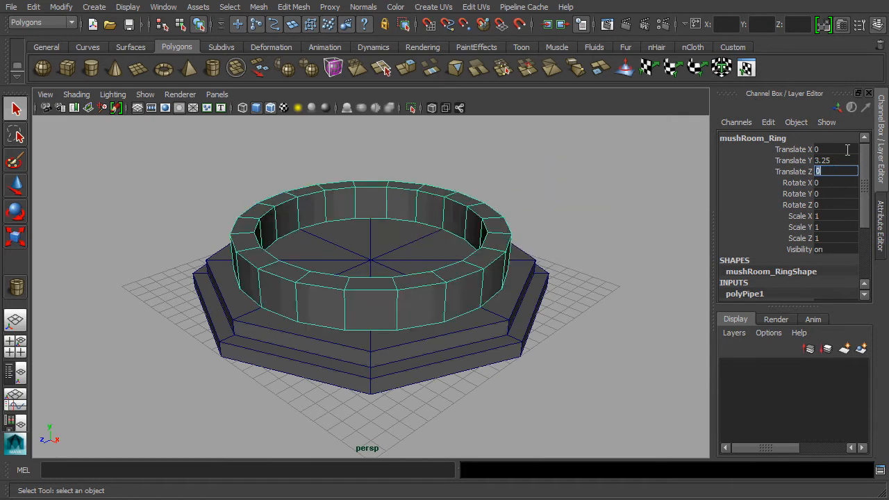
{"action": "mouse_move", "coordinate": [410, 304]}
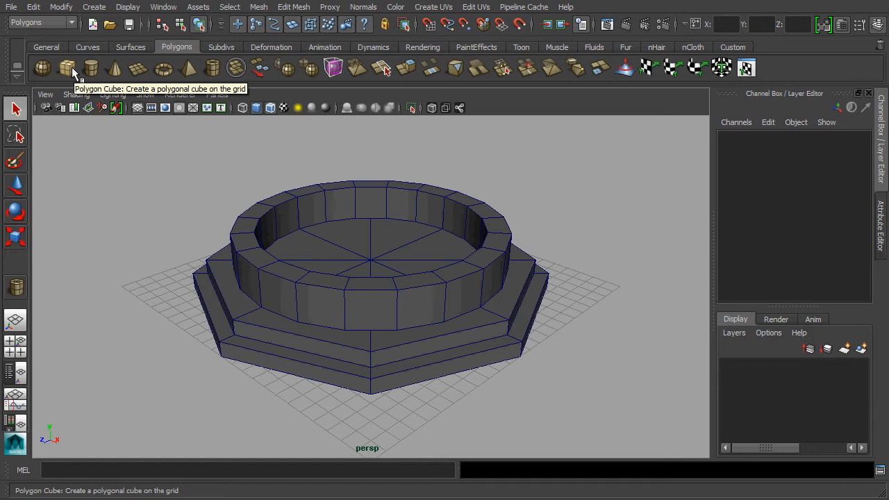
Create a polygon cube sized 1.5 by 0.5 by 1.5 at translate 0, 2.25, 0.
{"action": "left_click", "coordinate": [67, 67]}
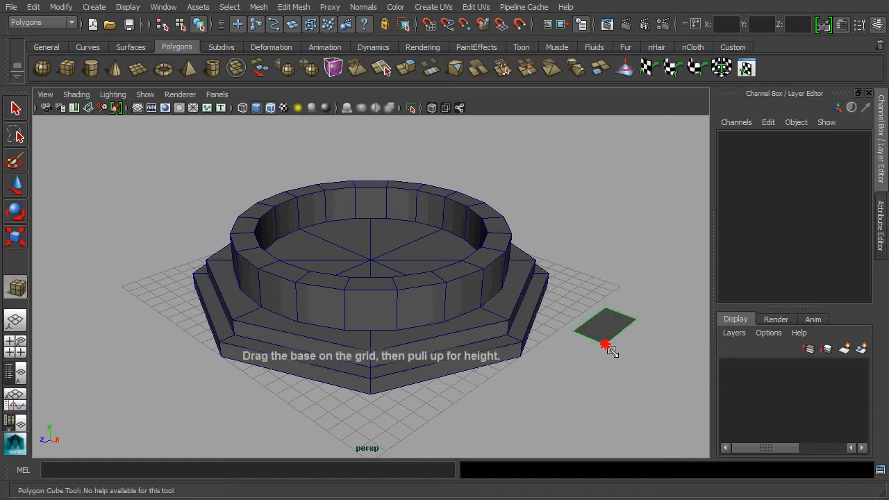
{"action": "left_click_drag", "start_coordinate": [606, 345], "coordinate": [615, 313]}
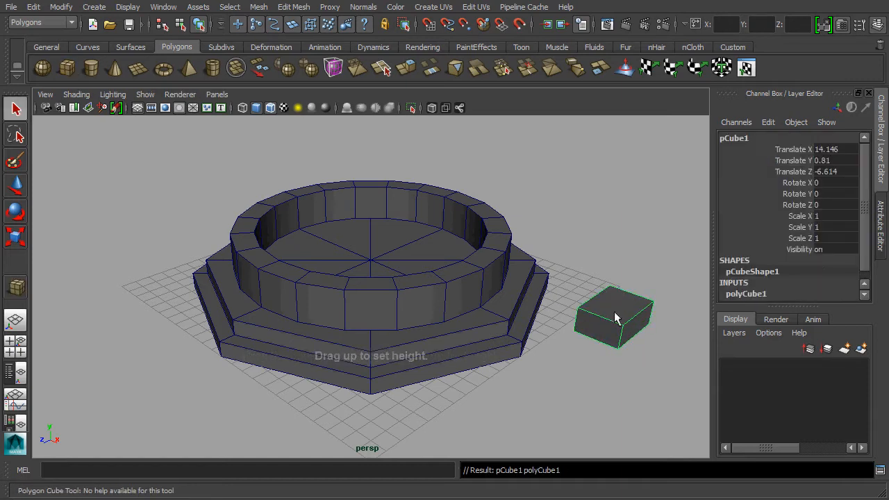
{"action": "left_click", "coordinate": [745, 284]}
{"action": "type", "text": "1.5"}
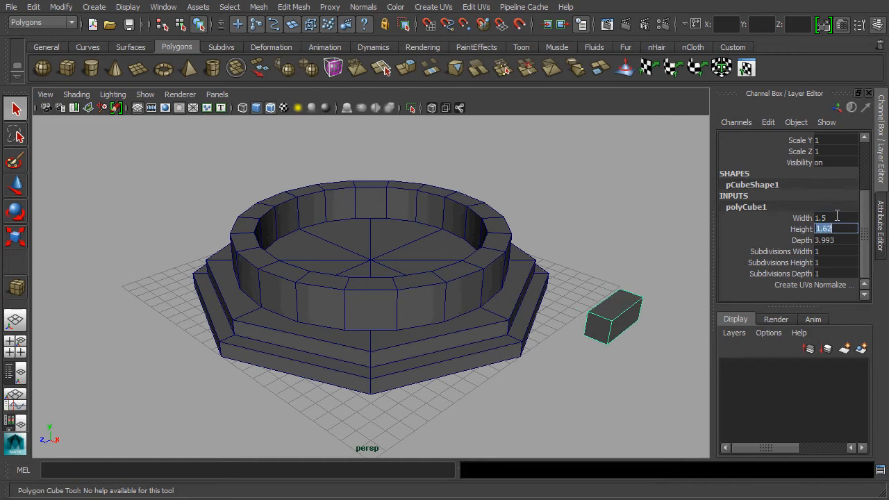
{"action": "type", "text": "0.5"}
{"action": "left_click", "coordinate": [836, 240]}
{"action": "type", "text": "1.5"}
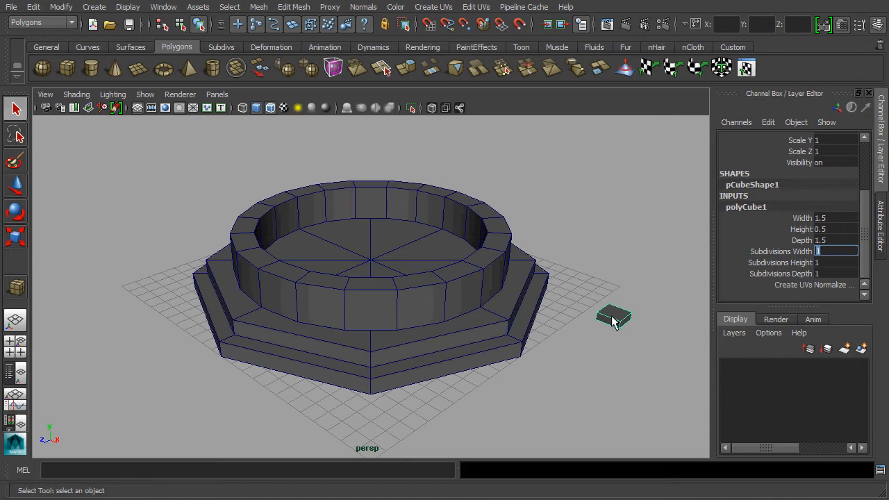
{"action": "mouse_move", "coordinate": [625, 321]}
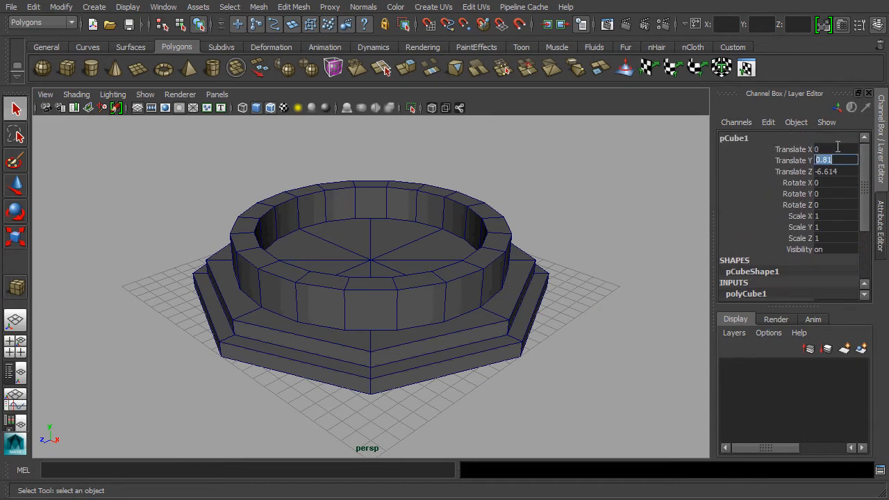
{"action": "type", "text": "2.25"}
{"action": "left_click", "coordinate": [836, 172]}
{"action": "type", "text": "0"}
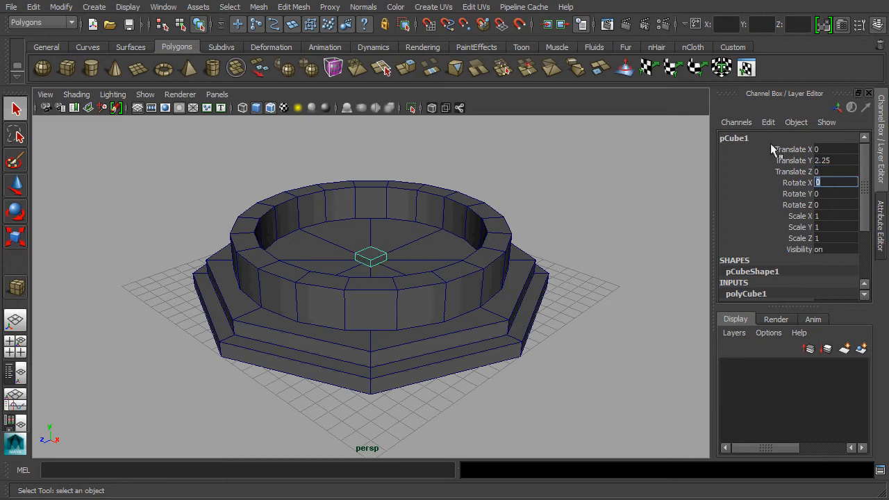
Create a slender polygon cylinder standing at translate 0, 8.5, 0 on the block.
{"action": "left_click", "coordinate": [797, 182]}
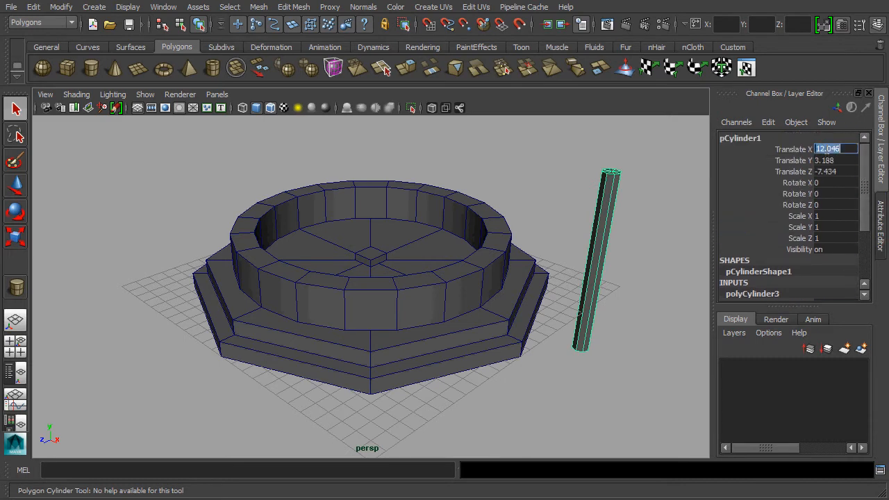
{"action": "type", "text": "8"}
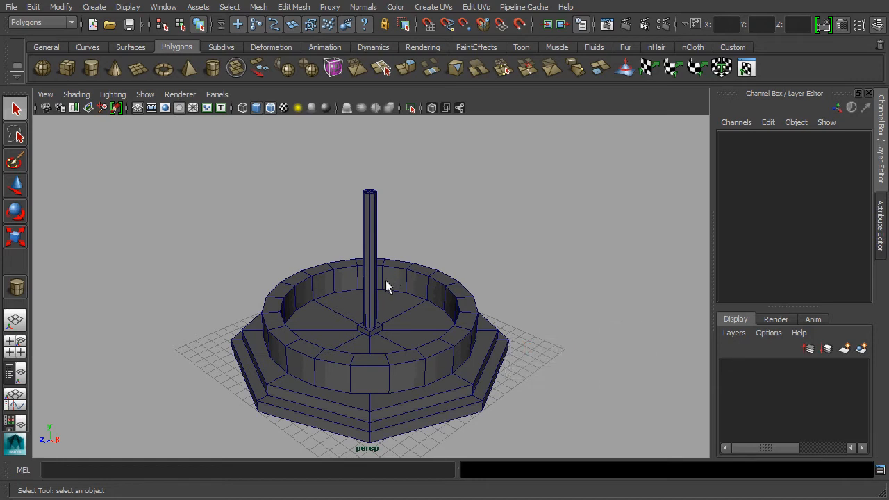
{"action": "mouse_move", "coordinate": [375, 288]}
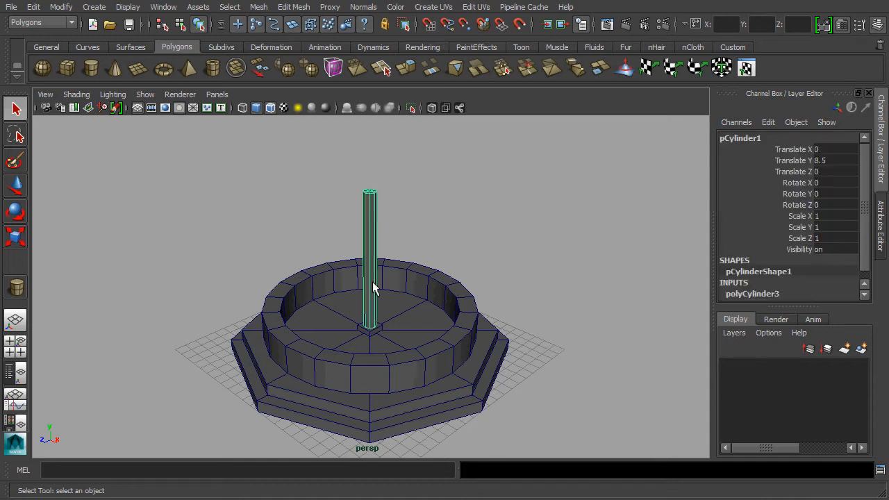
Combine the post and centre block into one mesh named mushRoom_Pillar01.
{"action": "key", "text": "shift"}
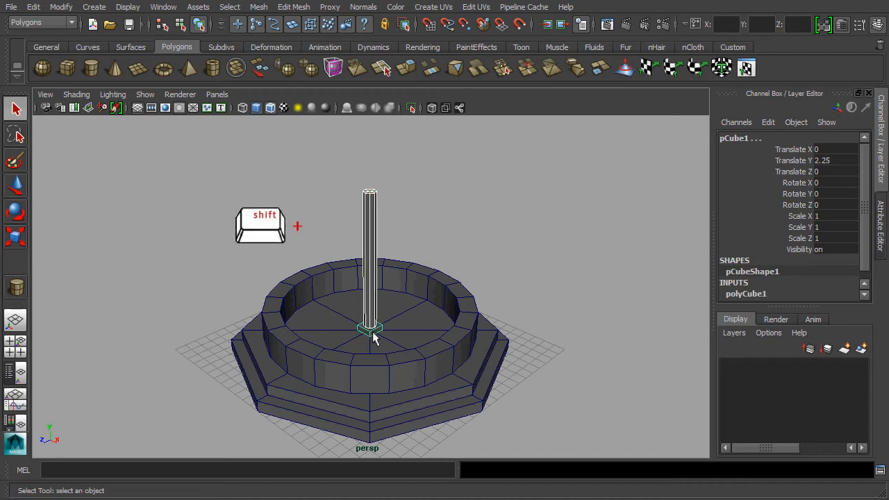
{"action": "mouse_move", "coordinate": [250, 167]}
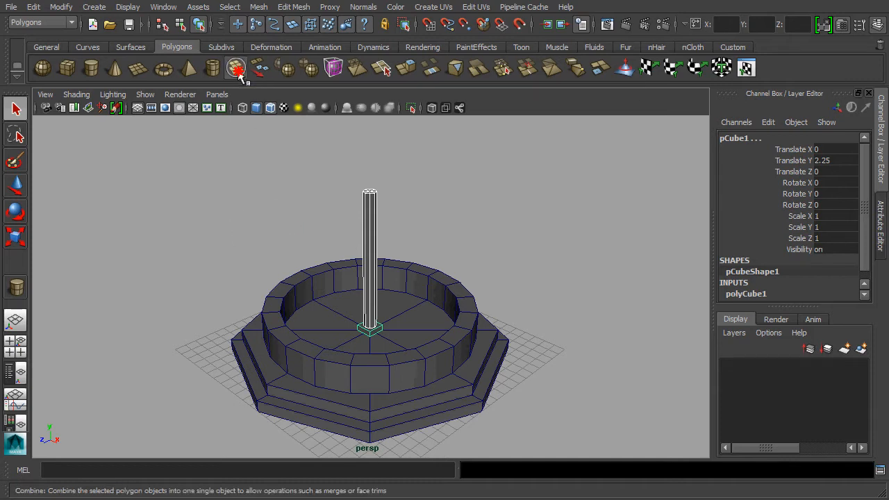
{"action": "left_click", "coordinate": [236, 67]}
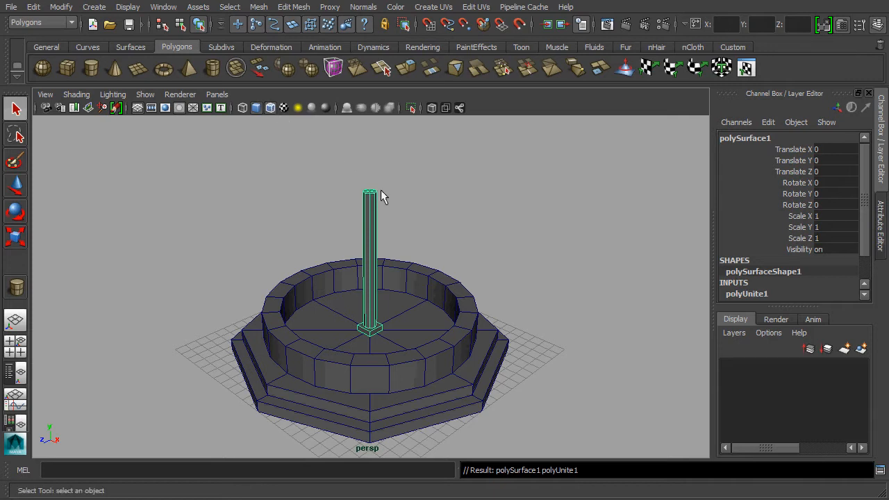
{"action": "double_click", "coordinate": [743, 137]}
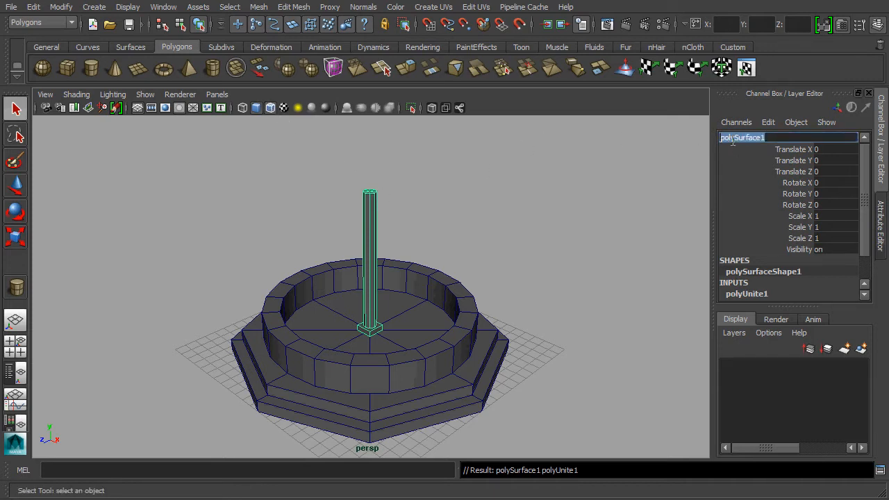
{"action": "type", "text": "mushRoom_Pillar01"}
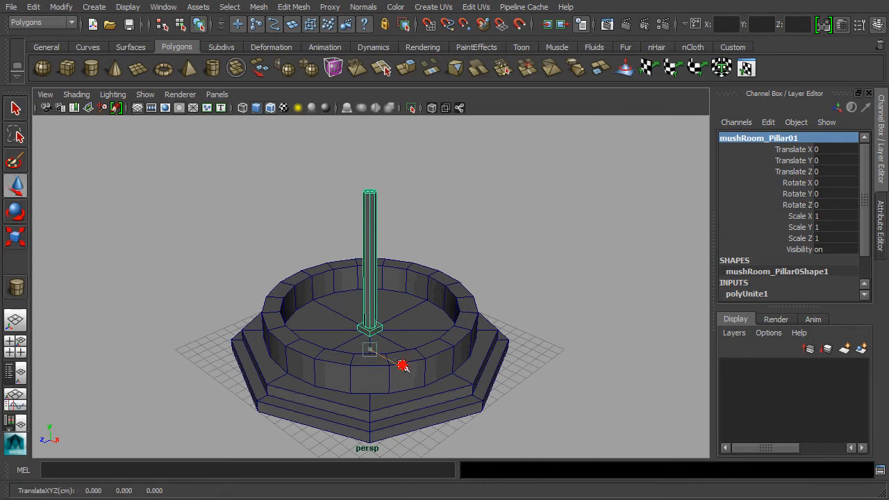
Move mushRoom_Pillar01 onto the ring rim at translate X 8.1, Y 2.5.
{"action": "left_click_drag", "start_coordinate": [399, 365], "coordinate": [451, 400]}
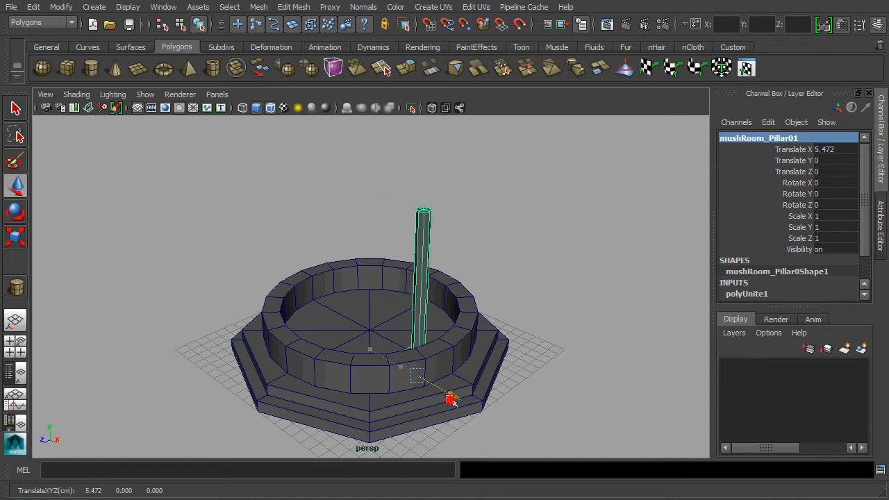
{"action": "left_click_drag", "start_coordinate": [451, 399], "coordinate": [493, 421]}
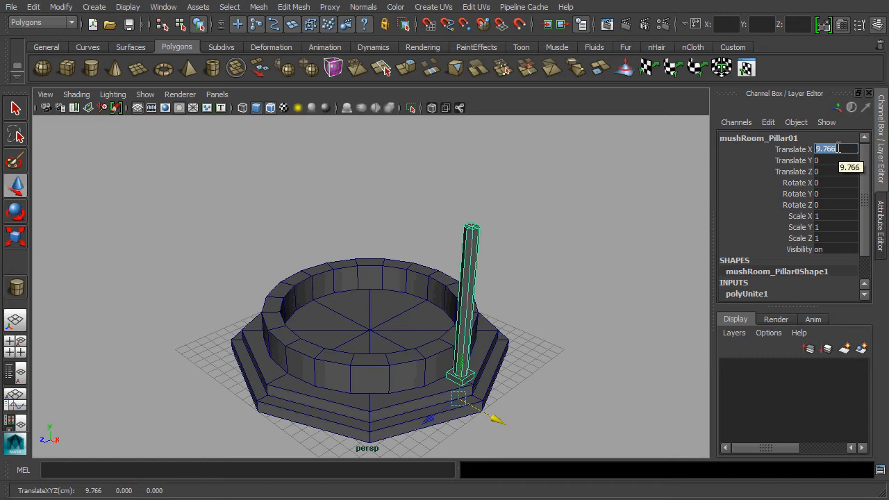
{"action": "type", "text": "8.1"}
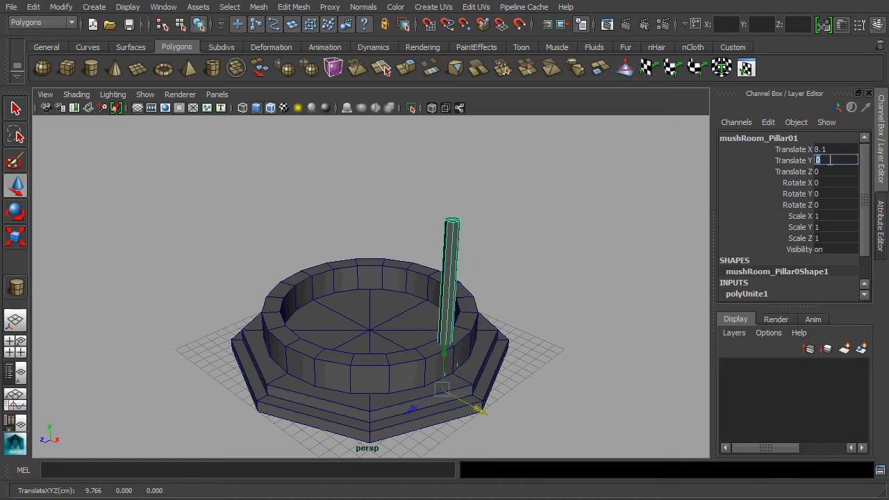
{"action": "type", "text": "2."}
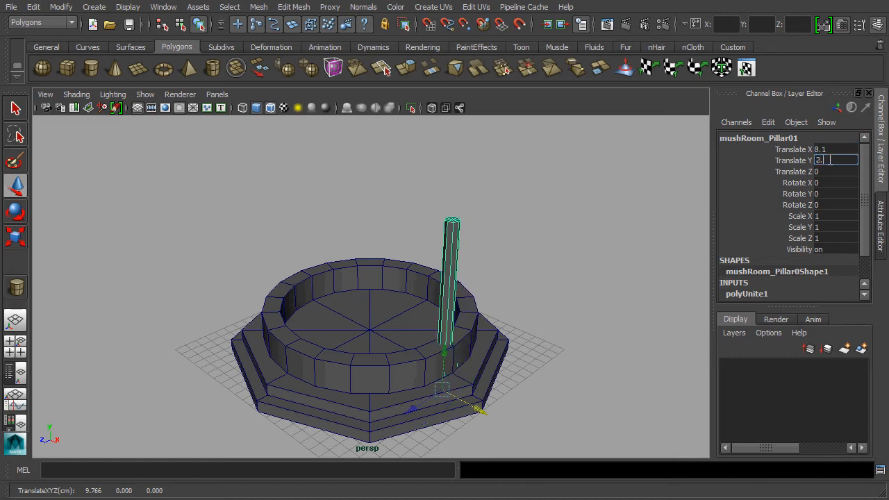
{"action": "type", "text": "2.5"}
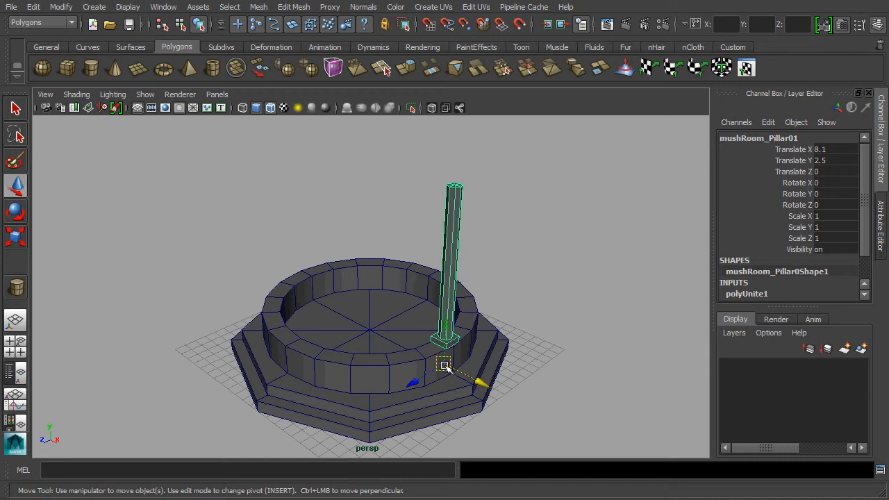
{"action": "mouse_move", "coordinate": [393, 333]}
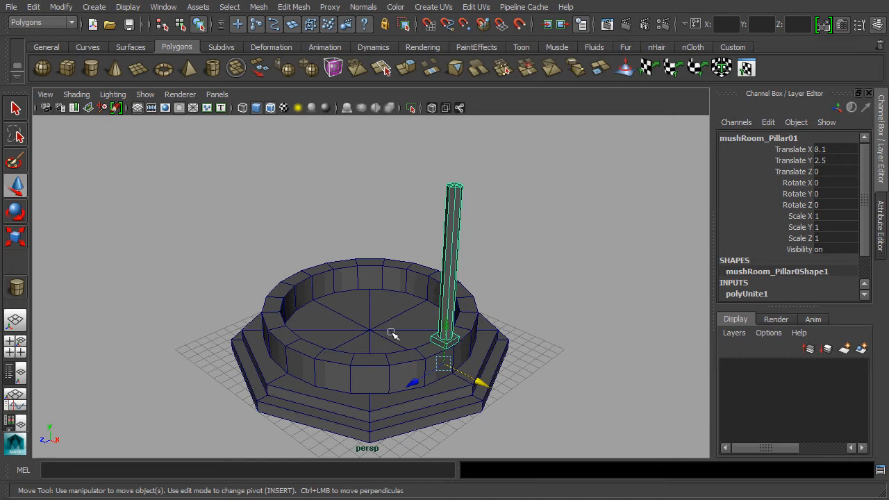
Snap mushRoom_Pillar01's pivot to the ring floor's centre at 0, 2, 0.
{"action": "key", "text": "d"}
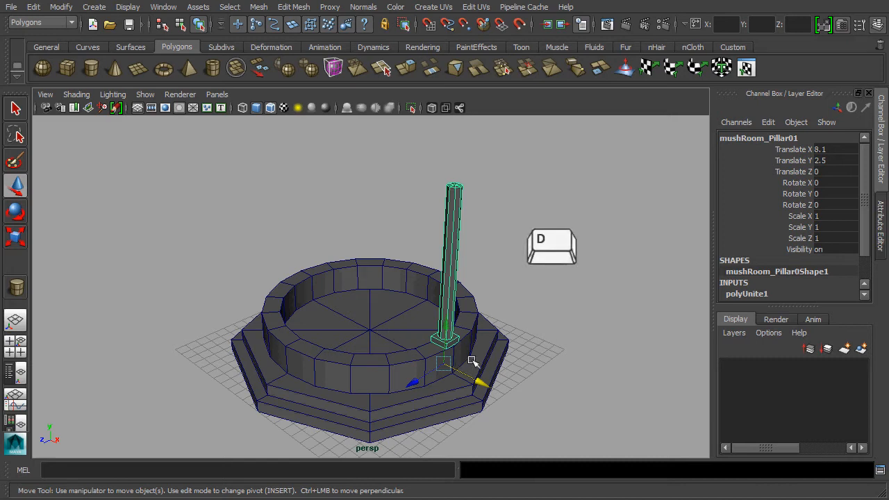
{"action": "key", "text": "insert"}
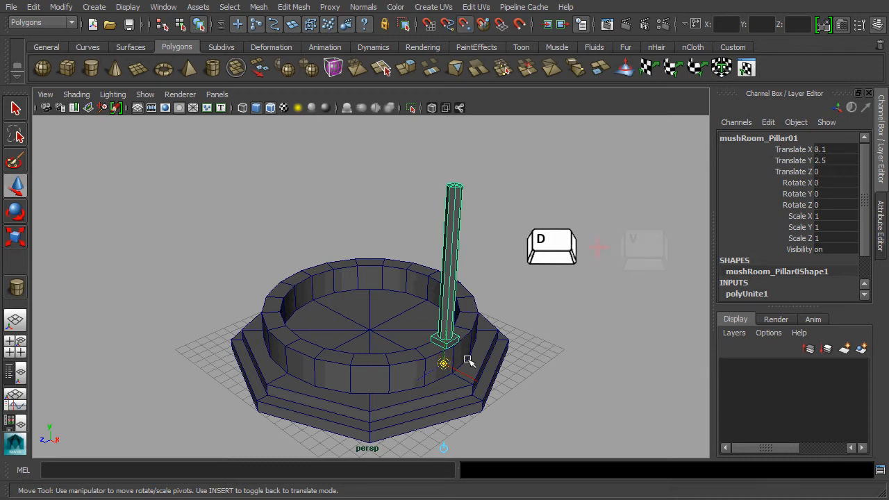
{"action": "key", "text": "v"}
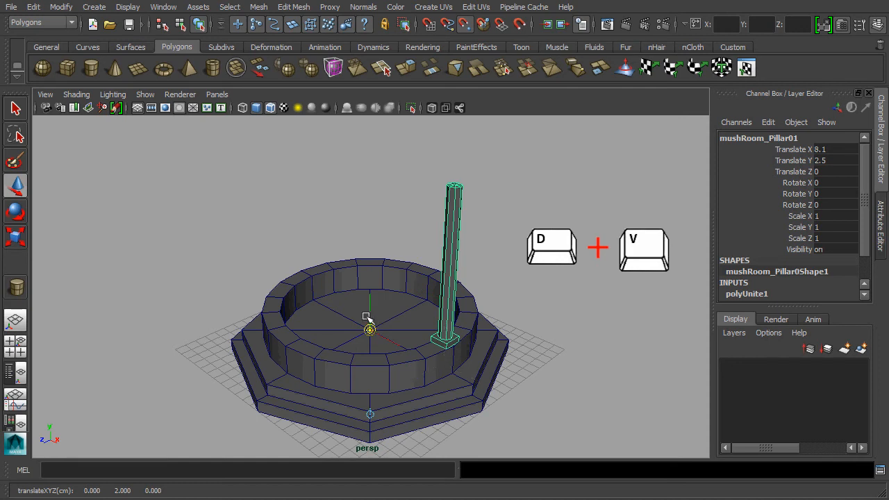
{"action": "mouse_move", "coordinate": [396, 316]}
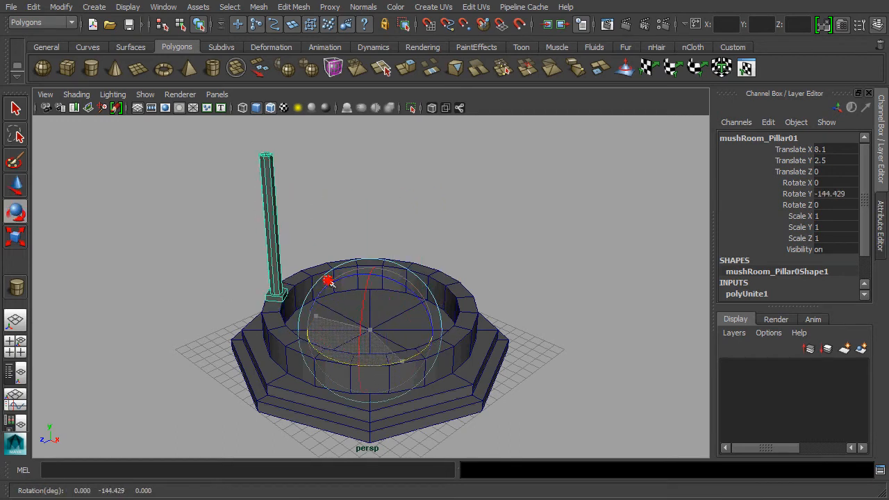
{"action": "left_click_drag", "start_coordinate": [330, 281], "coordinate": [403, 365]}
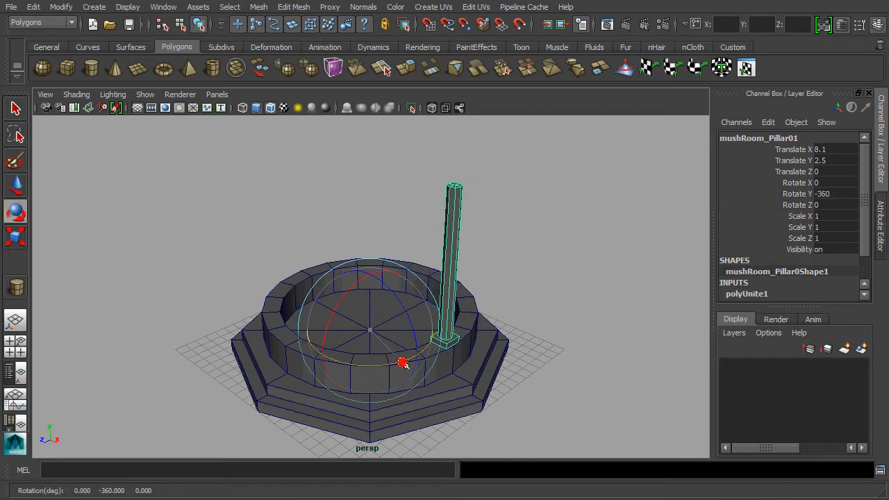
{"action": "left_click", "coordinate": [34, 7]}
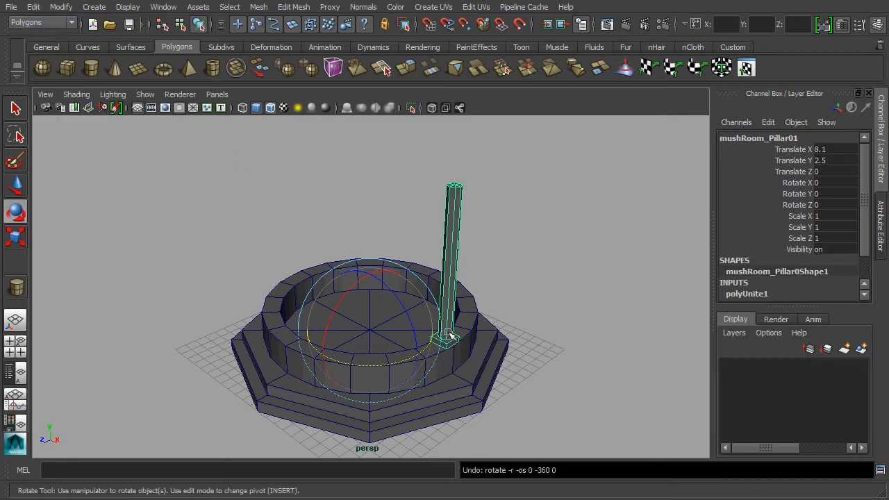
{"action": "left_click", "coordinate": [15, 186]}
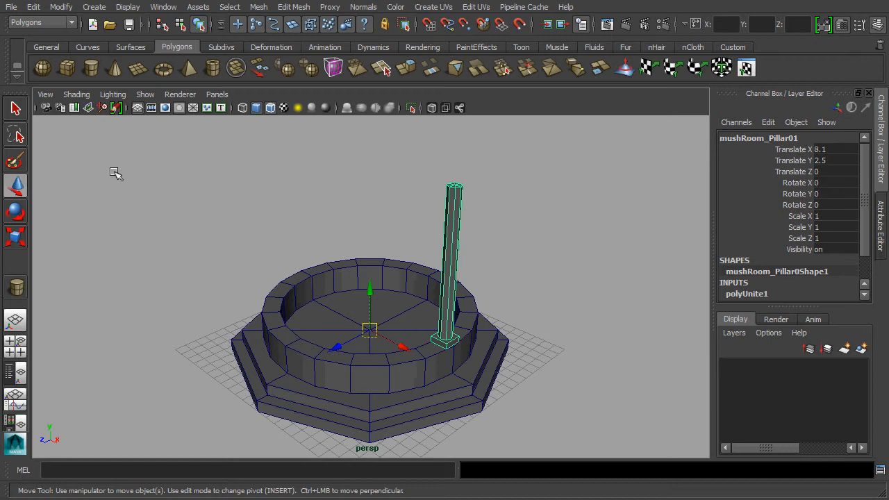
Duplicate Special the pillar with reset settings: 7 copies, 45-degree Y rotation each.
{"action": "left_click", "coordinate": [33, 7]}
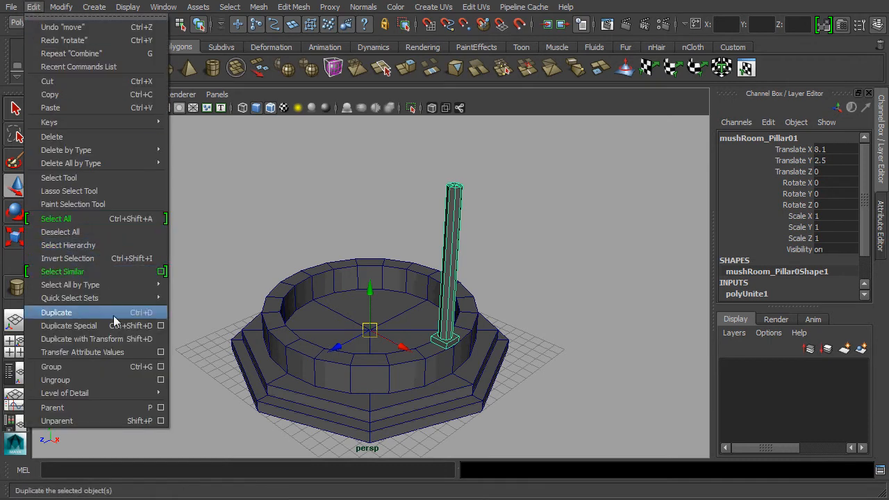
{"action": "mouse_move", "coordinate": [69, 326]}
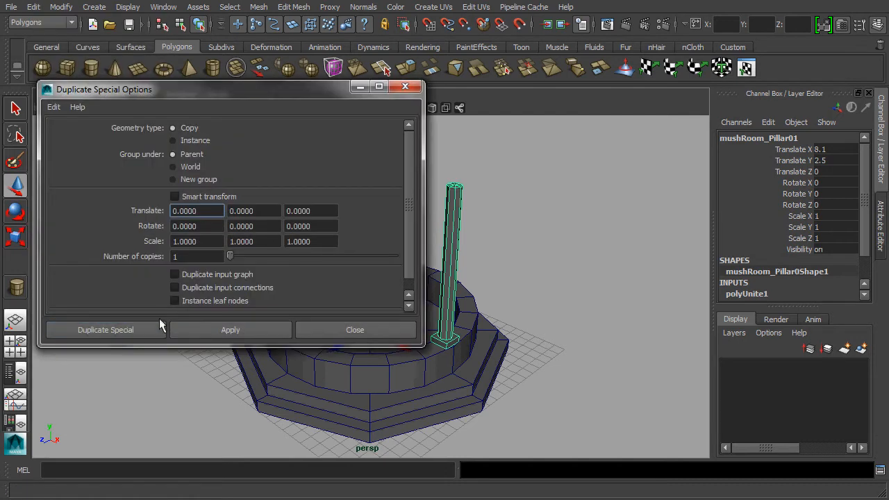
{"action": "left_click", "coordinate": [53, 106]}
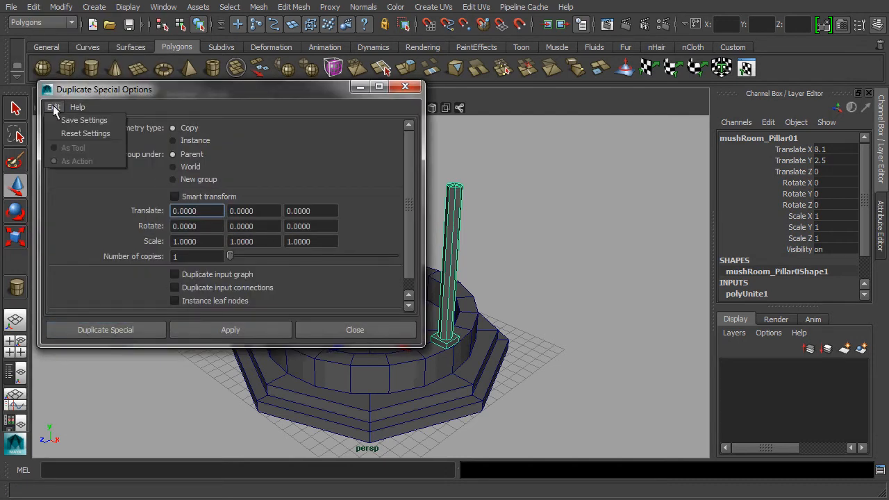
{"action": "left_click", "coordinate": [85, 133]}
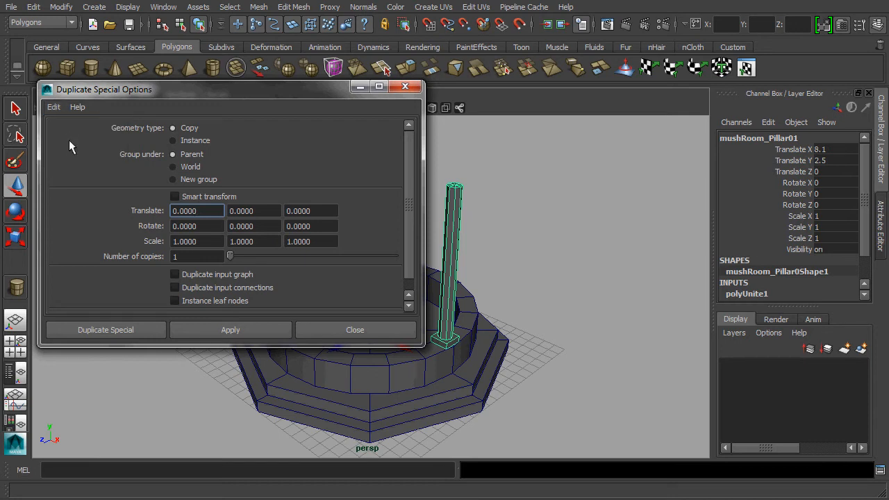
{"action": "left_click", "coordinate": [253, 226]}
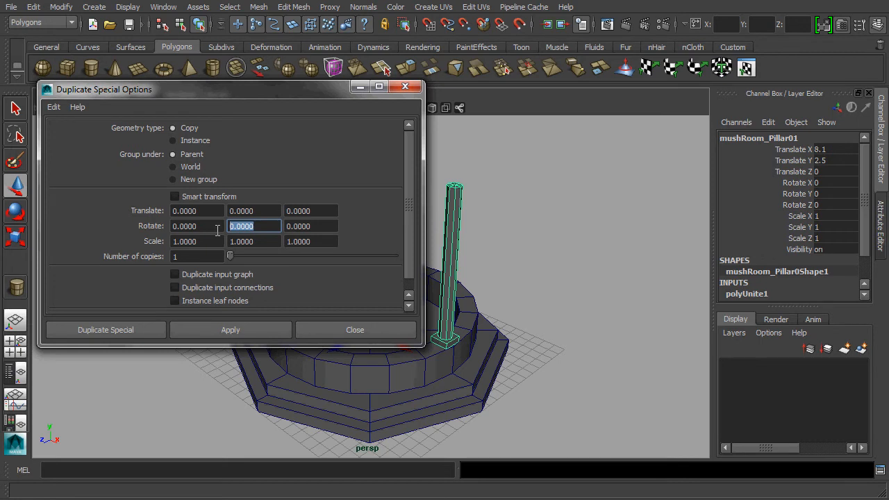
{"action": "type", "text": "45"}
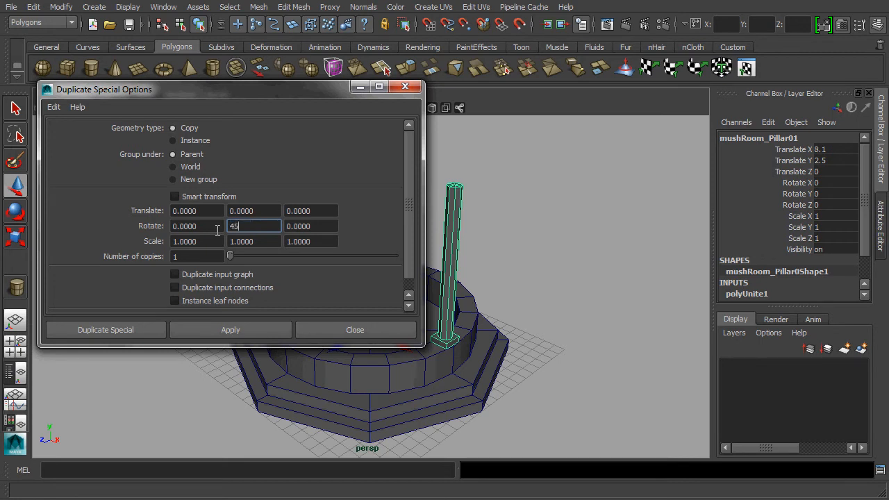
{"action": "left_click", "coordinate": [198, 256]}
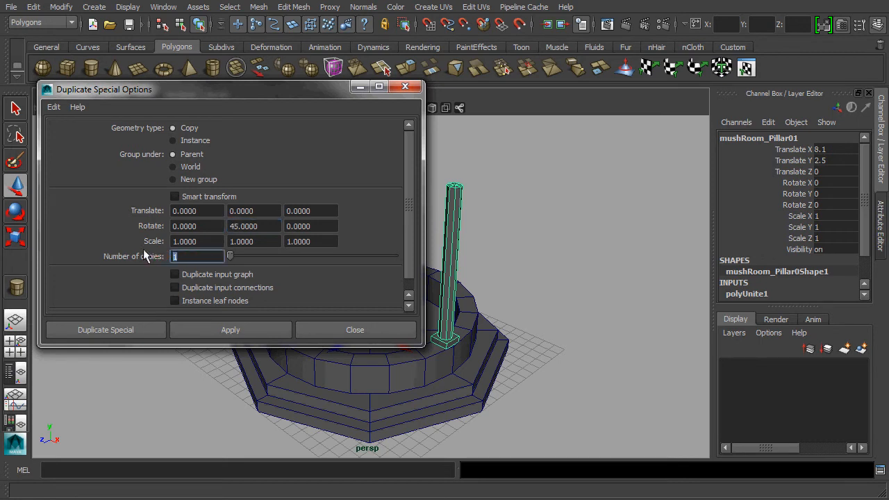
{"action": "type", "text": "7"}
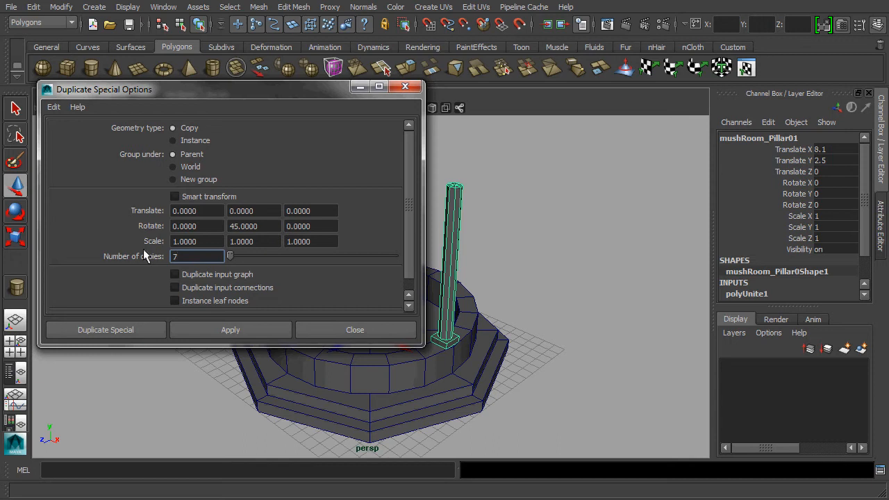
{"action": "left_click", "coordinate": [230, 329]}
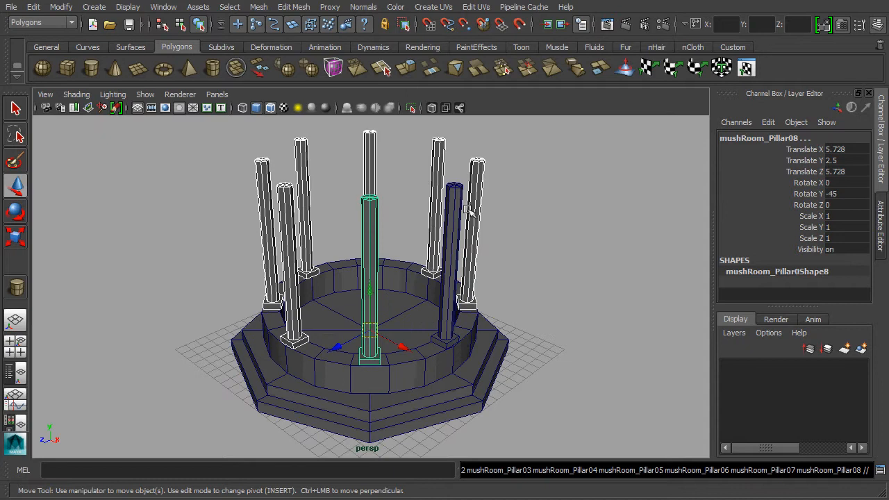
{"action": "mouse_move", "coordinate": [454, 375]}
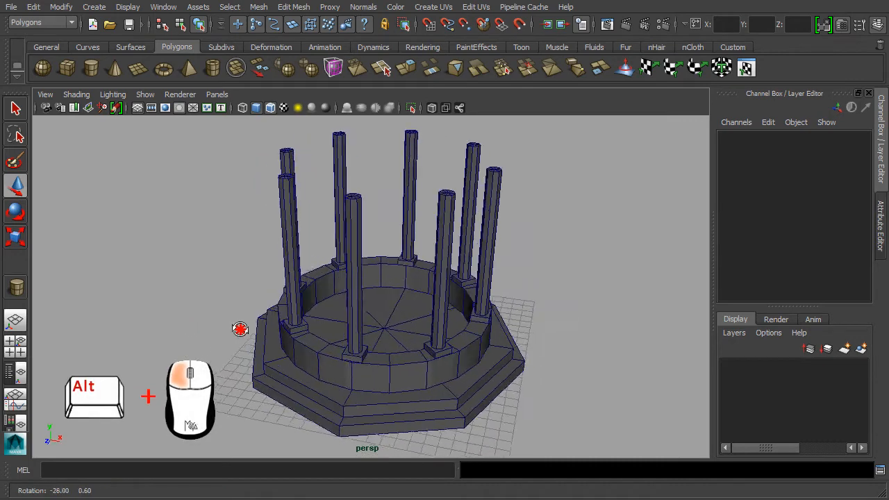
{"action": "left_click_drag", "start_coordinate": [240, 329], "coordinate": [465, 339]}
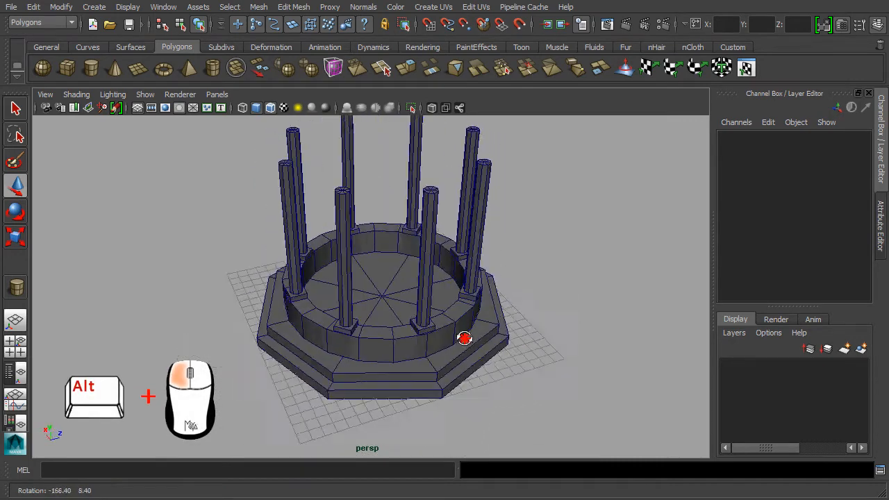
{"action": "left_click_drag", "start_coordinate": [464, 339], "coordinate": [307, 328]}
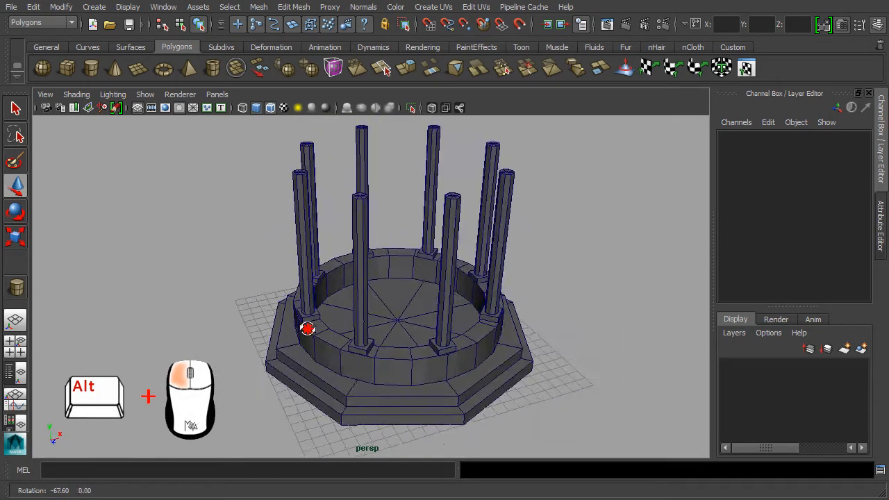
{"action": "left_click_drag", "start_coordinate": [307, 329], "coordinate": [344, 336]}
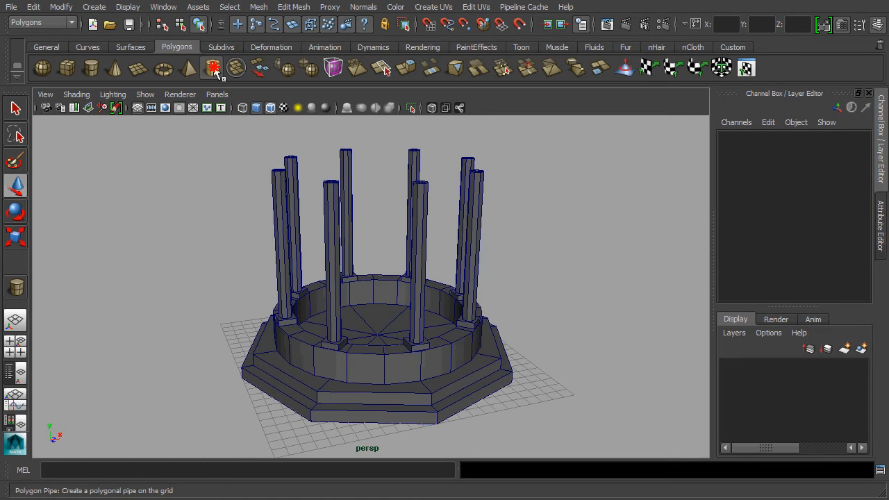
Create a polygon pipe with radius 9 and height 2.
{"action": "left_click", "coordinate": [212, 67]}
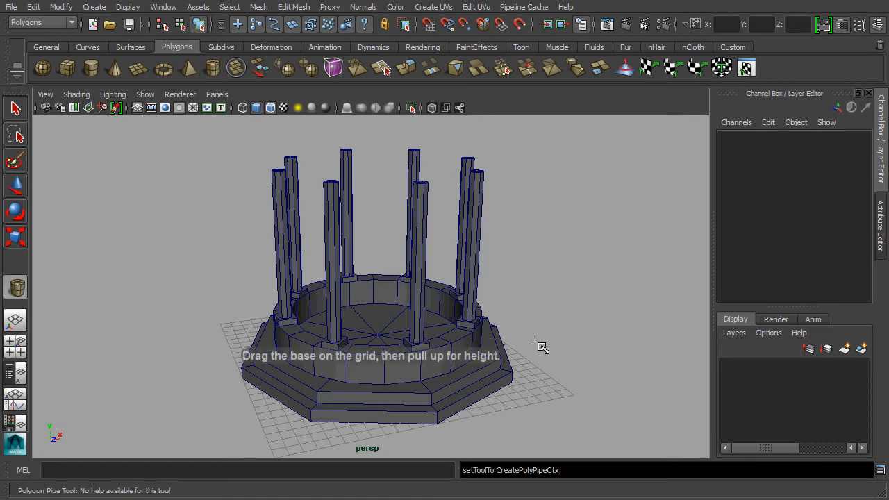
{"action": "left_click_drag", "start_coordinate": [542, 336], "coordinate": [545, 365]}
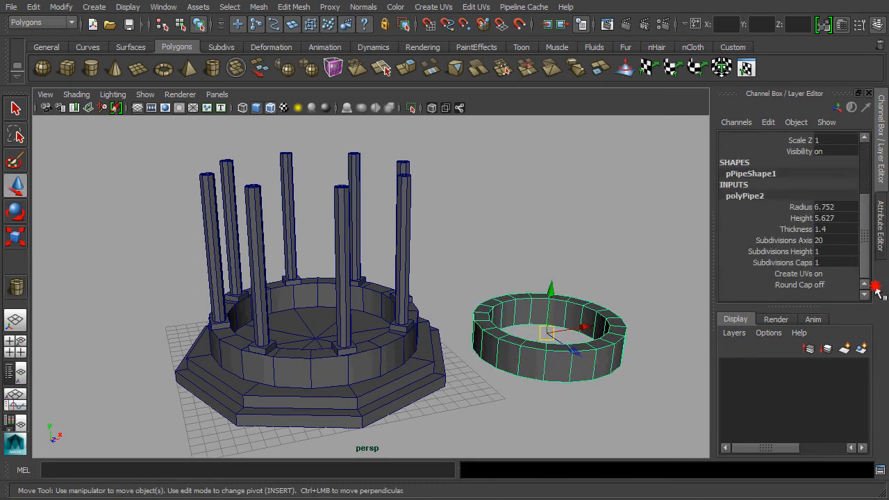
{"action": "left_click", "coordinate": [826, 206]}
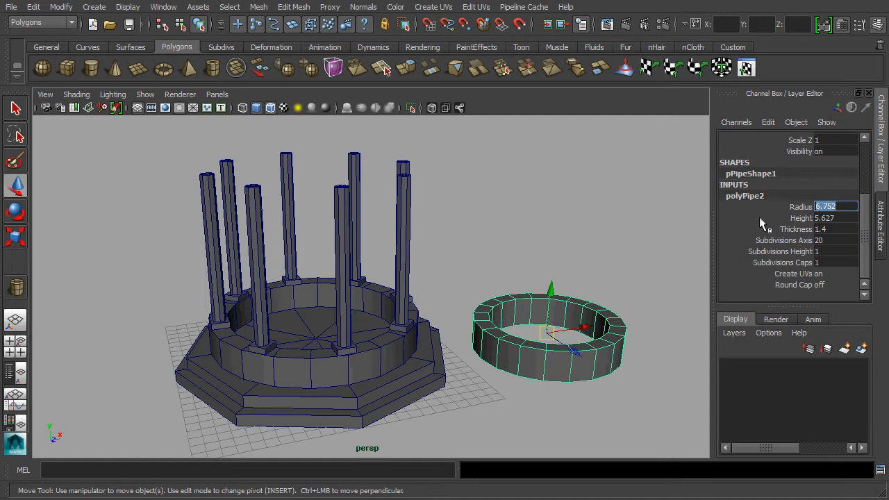
{"action": "left_click", "coordinate": [833, 217]}
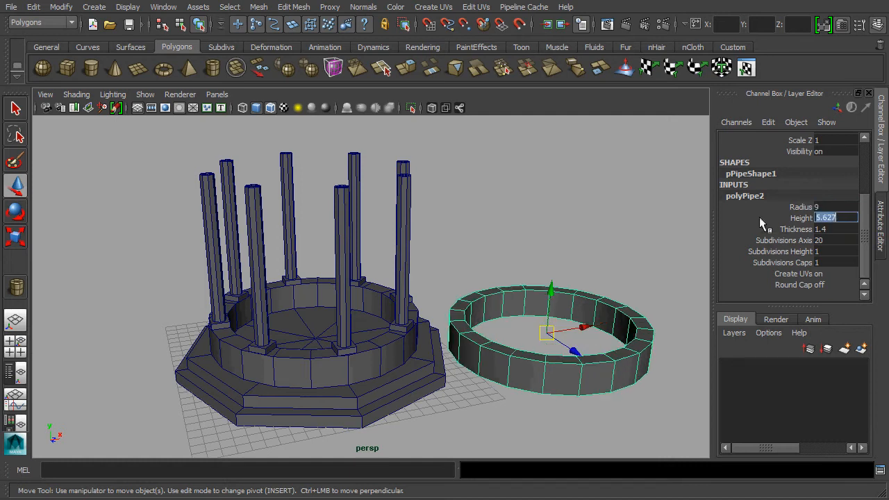
{"action": "type", "text": "2"}
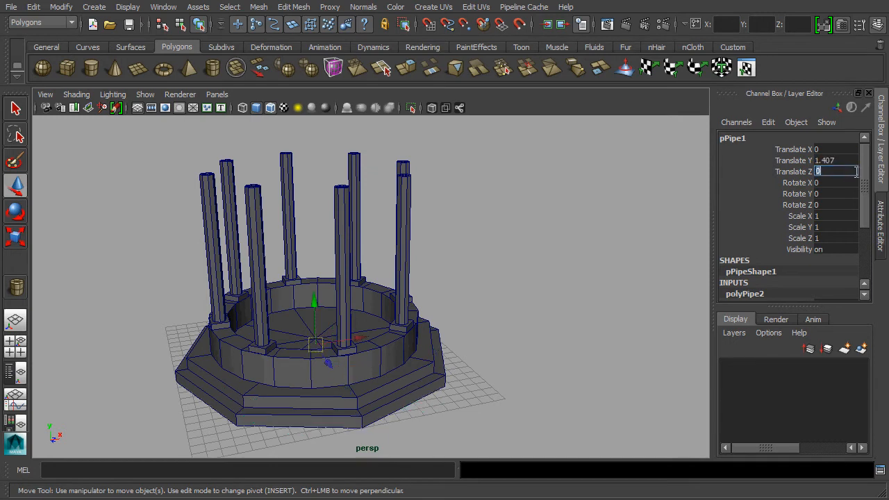
Raise the pipe to Translate Y 17.5 and rename it mushRoom_Entablature.
{"action": "left_click", "coordinate": [827, 160]}
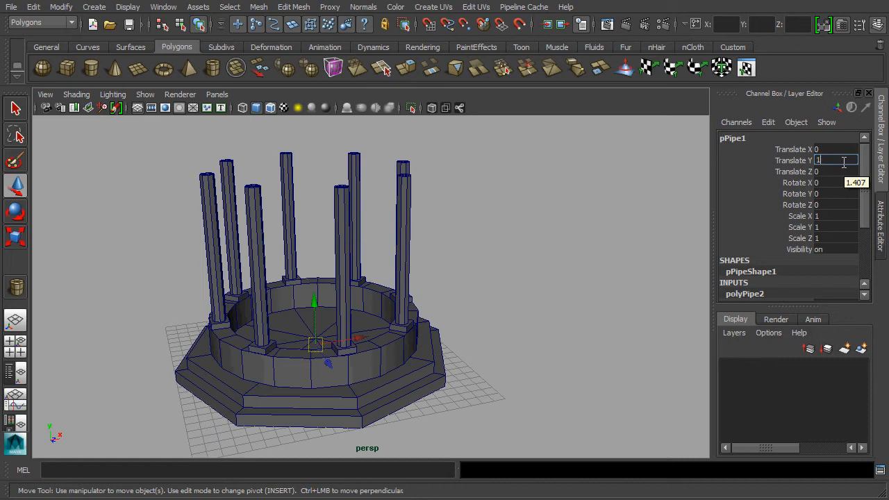
{"action": "type", "text": "17.5"}
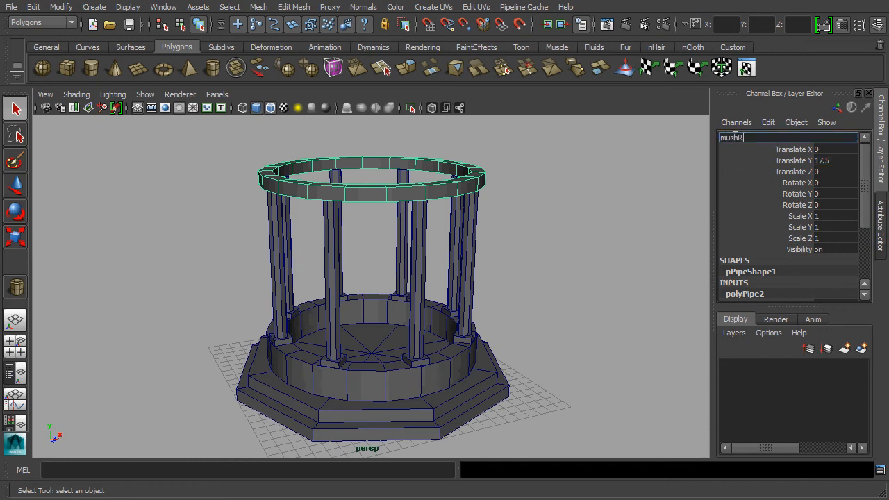
{"action": "type", "text": "Room_Entablature"}
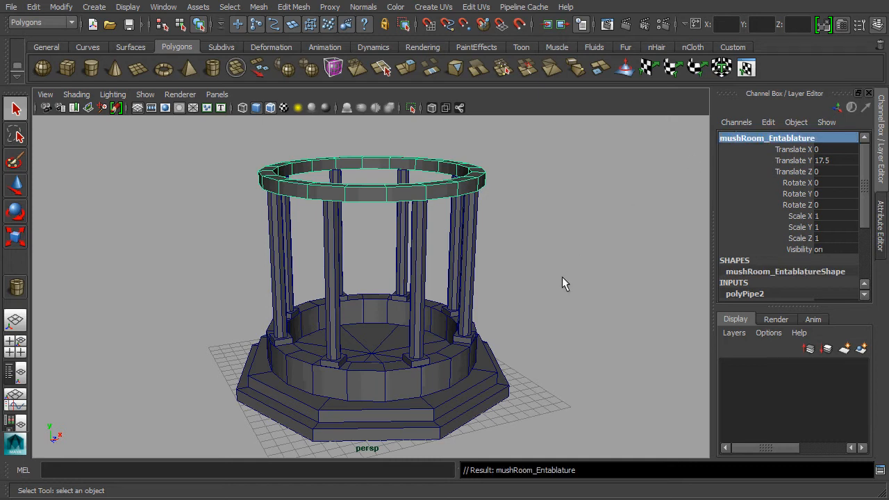
{"action": "mouse_move", "coordinate": [569, 293]}
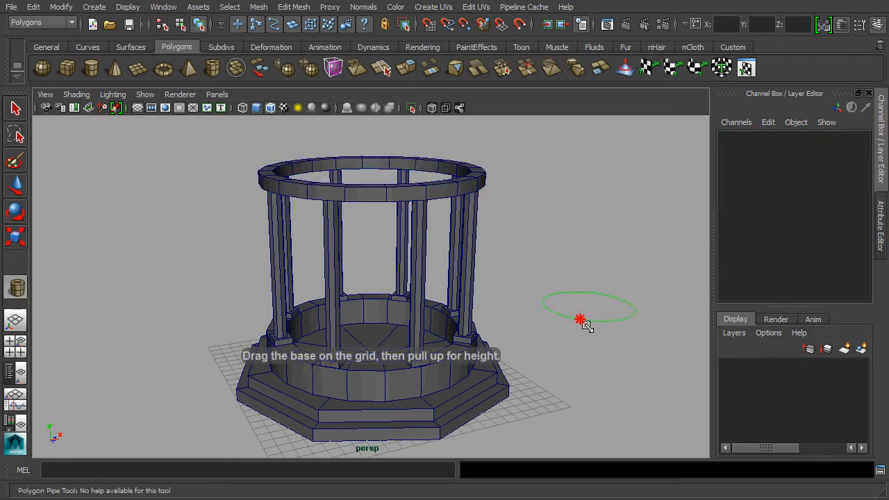
Draw a second pipe with radius 7.75, height 7 and thickness 1.
{"action": "left_click_drag", "start_coordinate": [580, 319], "coordinate": [580, 278]}
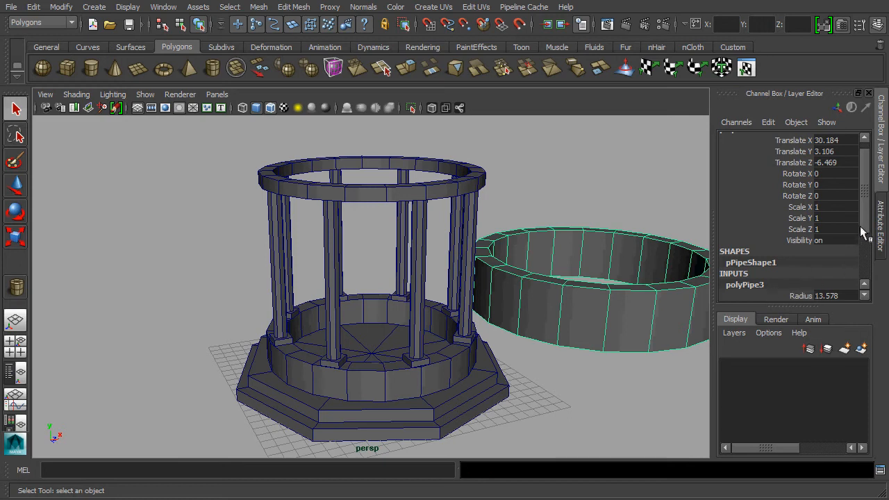
{"action": "left_click", "coordinate": [826, 240]}
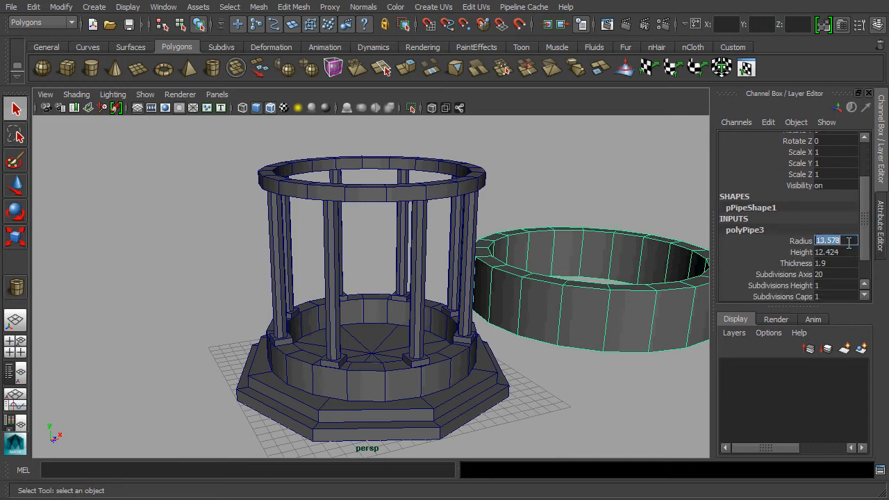
{"action": "type", "text": "7.75"}
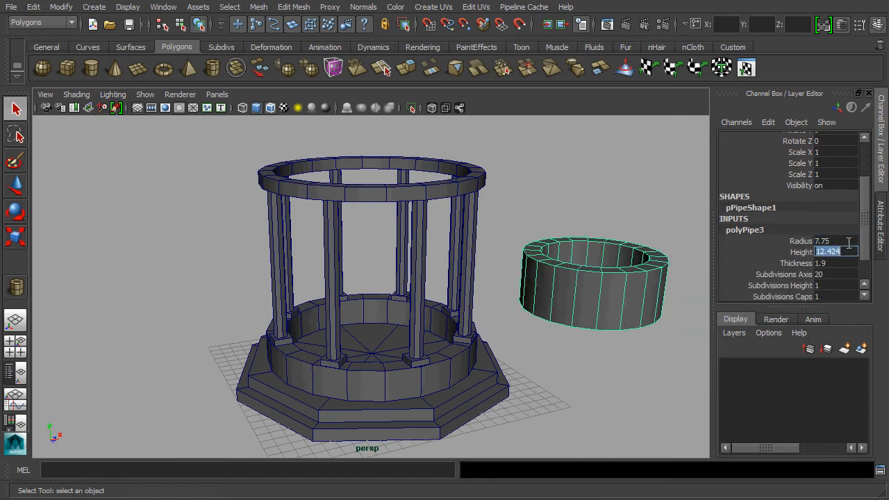
{"action": "left_click", "coordinate": [826, 262]}
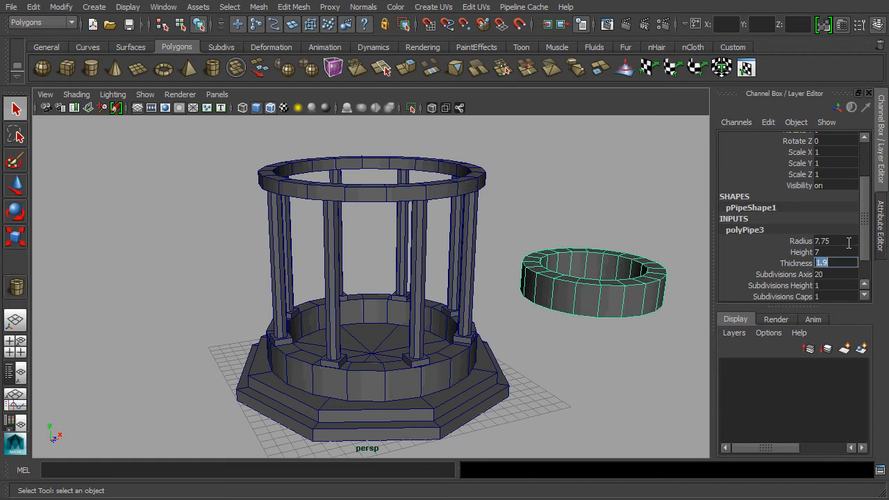
{"action": "type", "text": "106"}
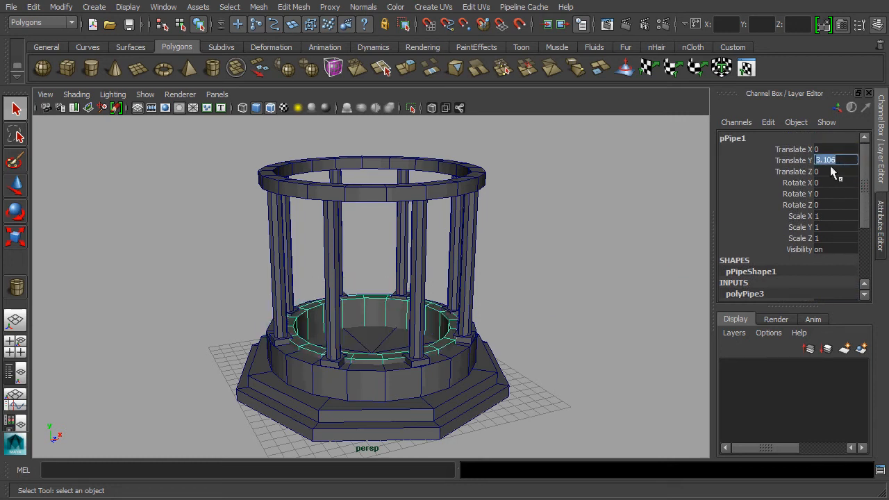
Move the pipe to Translate Y 19.5, name it mushRoom_Roof, and deselect it.
{"action": "type", "text": "19"}
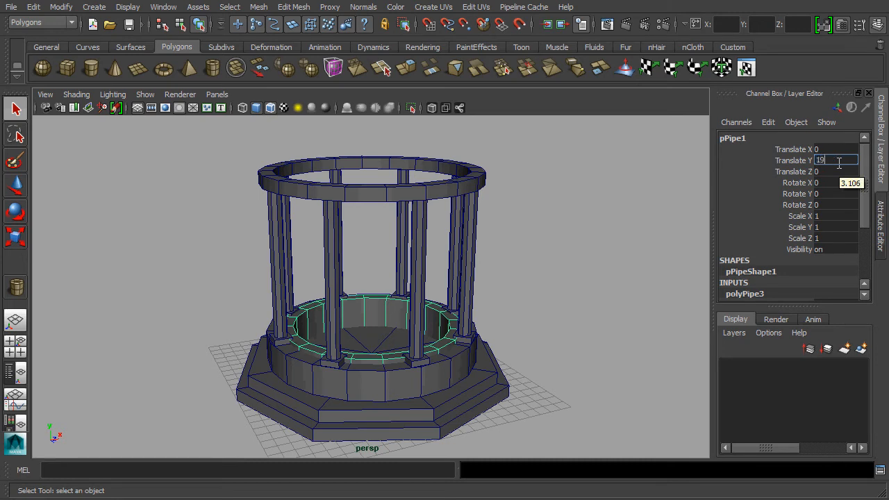
{"action": "type", "text": "19.5"}
{"action": "left_click", "coordinate": [788, 138]}
{"action": "type", "text": "mushRoom_Roof"}
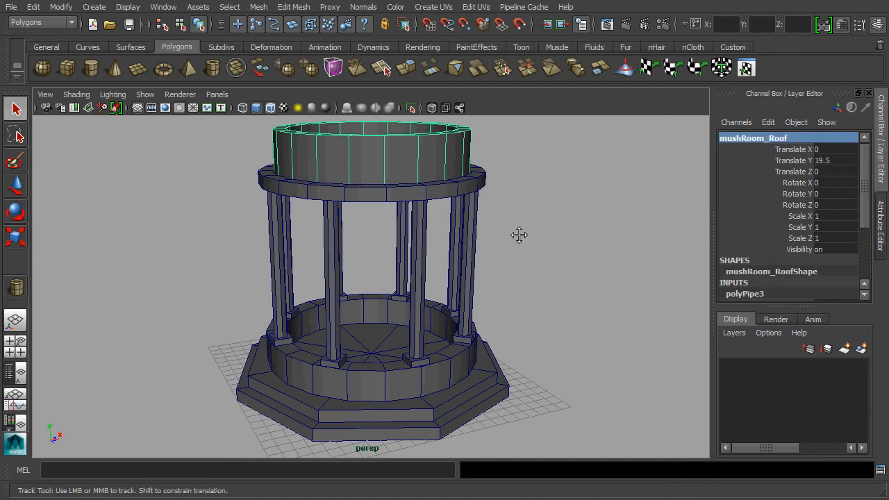
{"action": "left_click", "coordinate": [523, 241]}
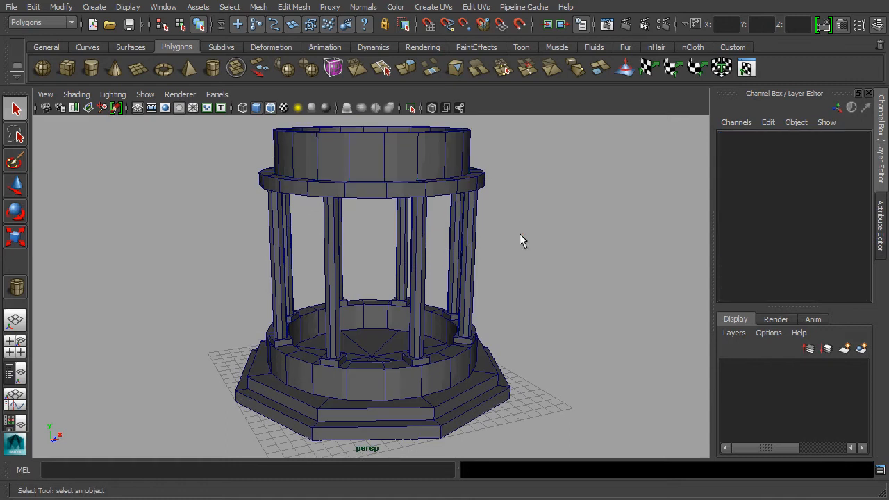
{"action": "key", "text": "space"}
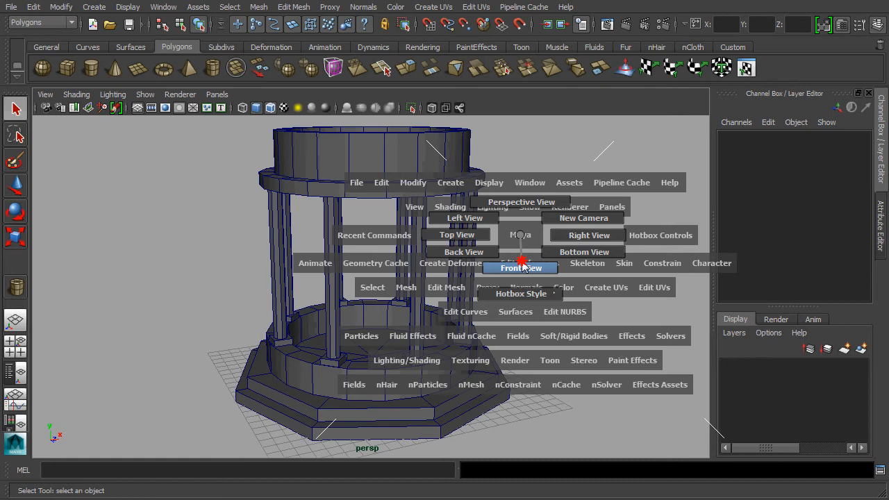
Switch to Front View and marquee-select the roof's top row of vertices.
{"action": "left_click", "coordinate": [520, 268]}
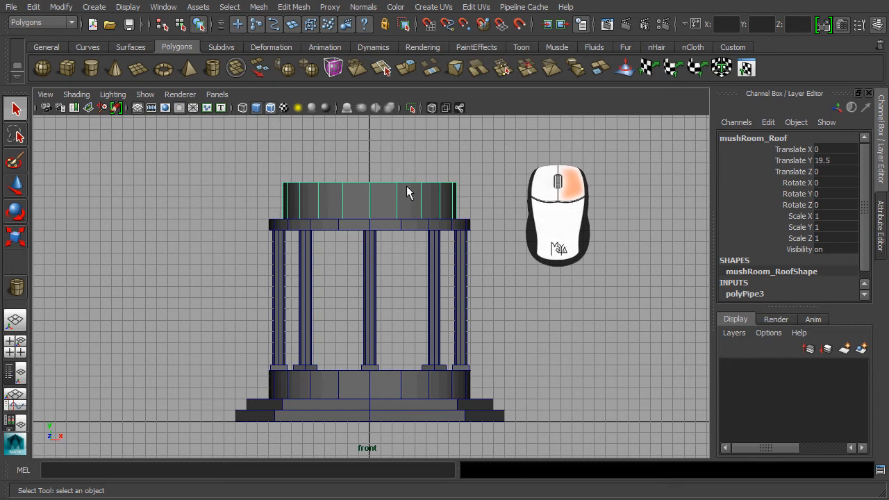
{"action": "right_click", "coordinate": [408, 192]}
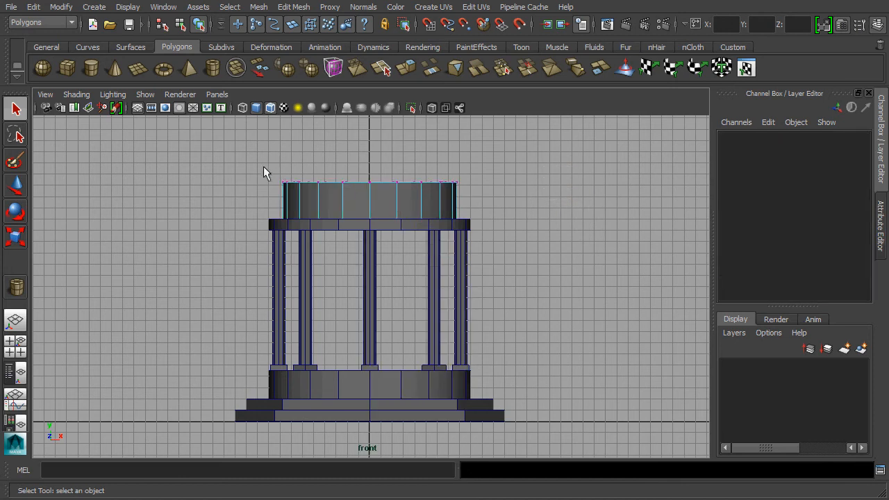
{"action": "left_click_drag", "start_coordinate": [262, 172], "coordinate": [456, 203]}
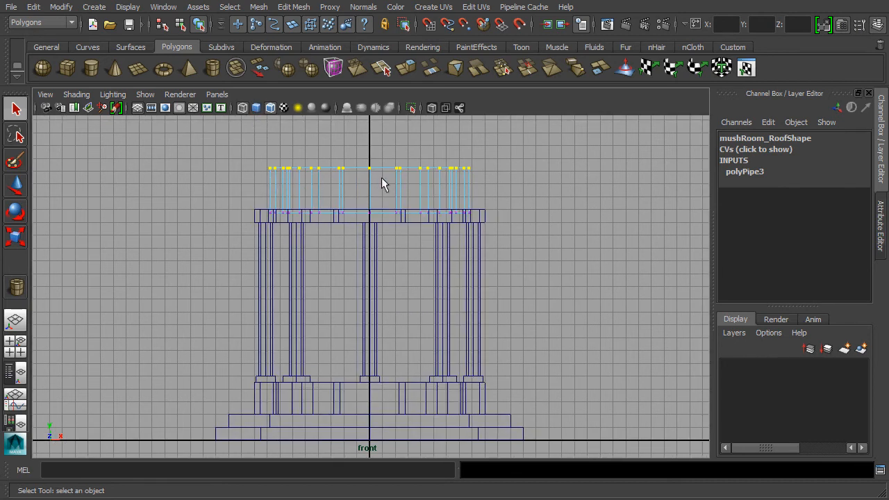
{"action": "mouse_move", "coordinate": [427, 192]}
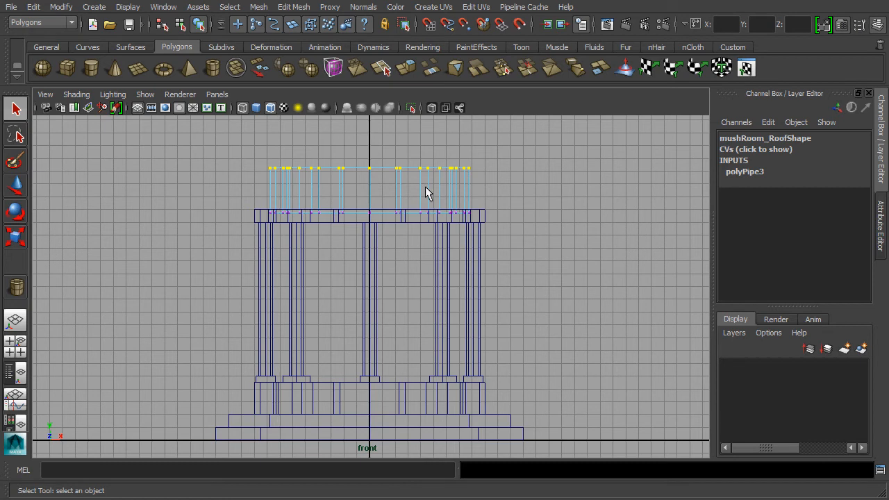
{"action": "mouse_move", "coordinate": [15, 238]}
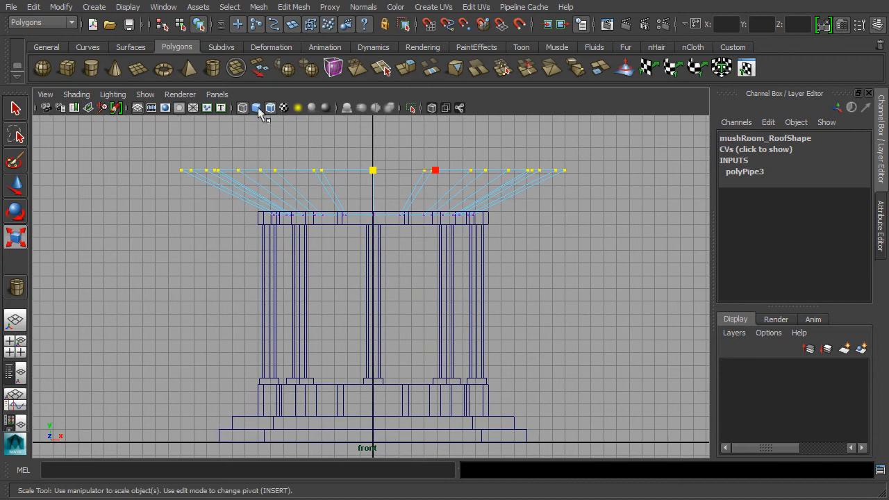
Scale the roof's top vertices outward into a funnel, then return to object mode.
{"action": "key", "text": "space"}
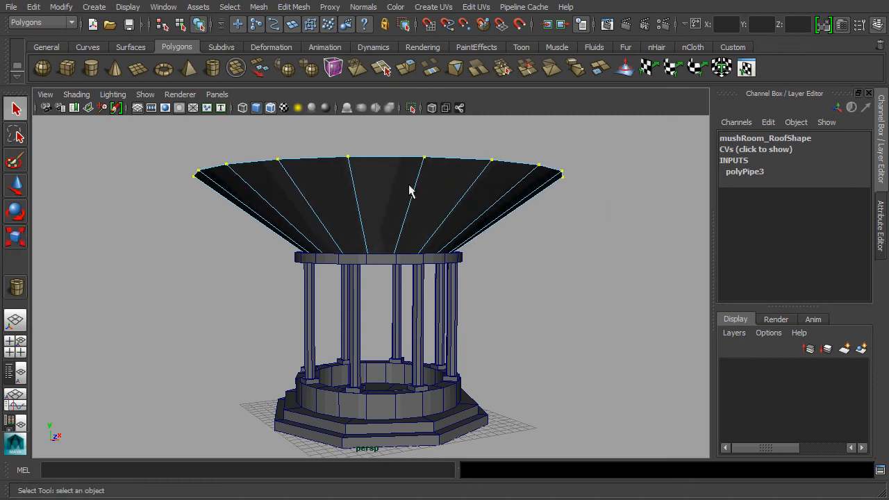
{"action": "right_click", "coordinate": [409, 186]}
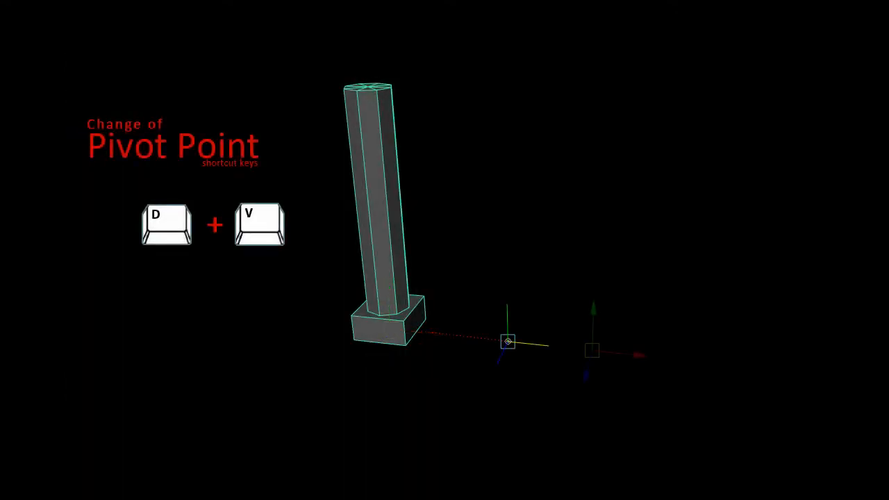
Open the Duplicate Special options for the pillar from the Edit menu.
{"action": "left_click", "coordinate": [36, 11]}
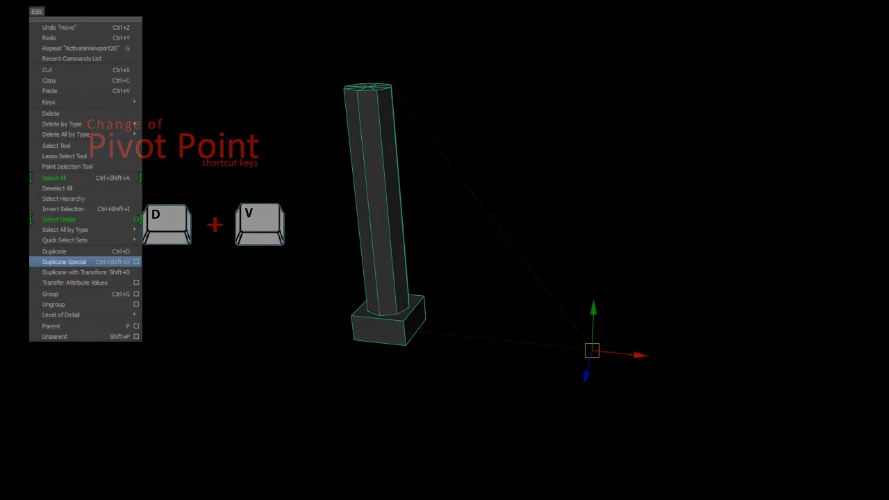